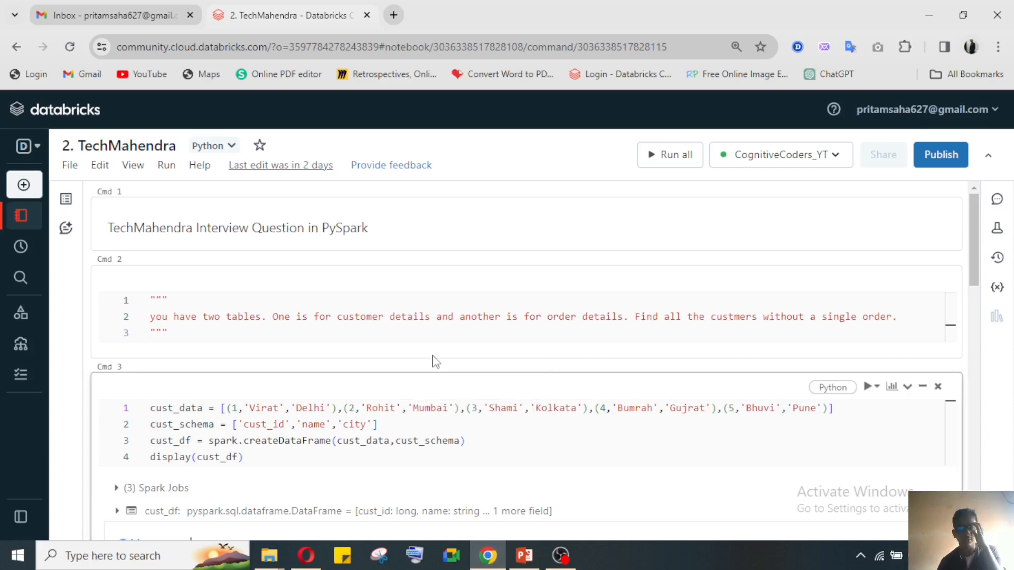
Scroll down past the problem statement to the empty Cmd 5 cell.
left_click(298, 340)
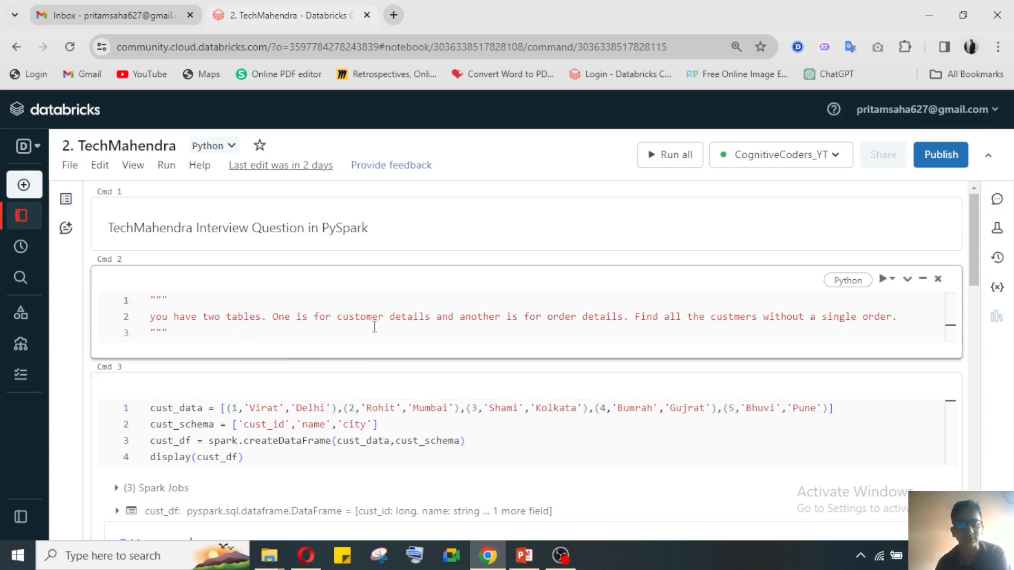
mouse_move(368, 380)
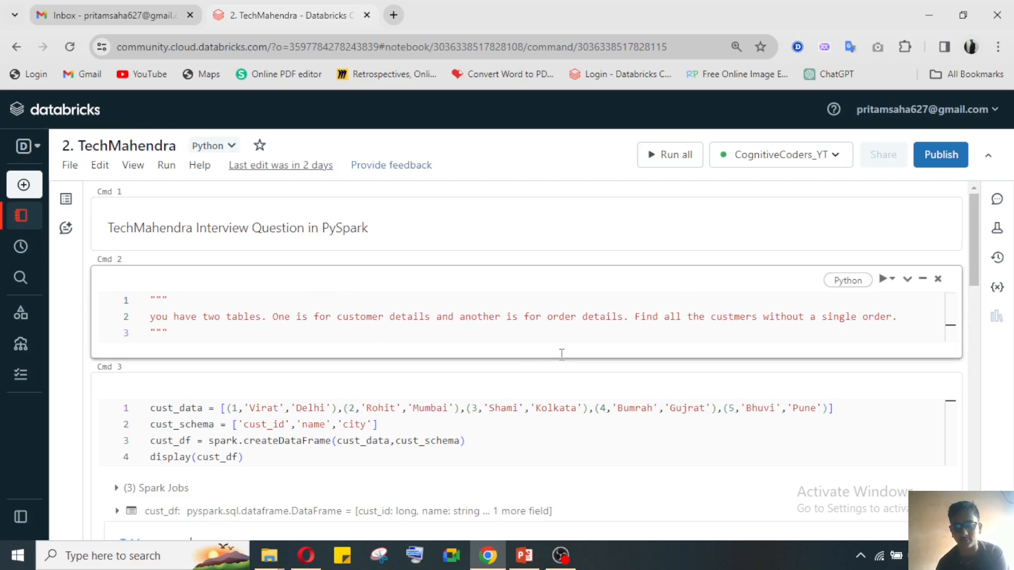
mouse_move(473, 334)
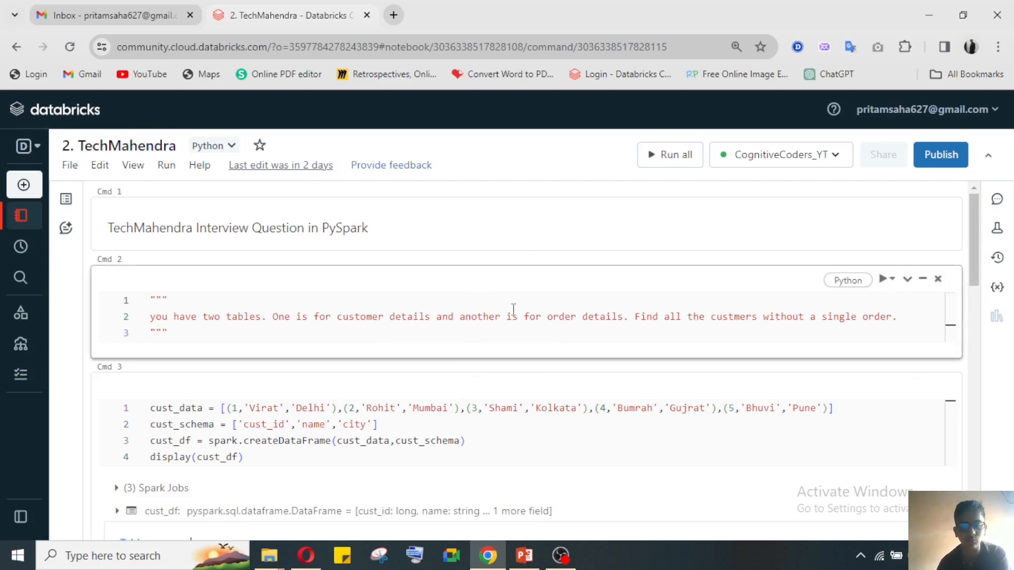
mouse_move(459, 329)
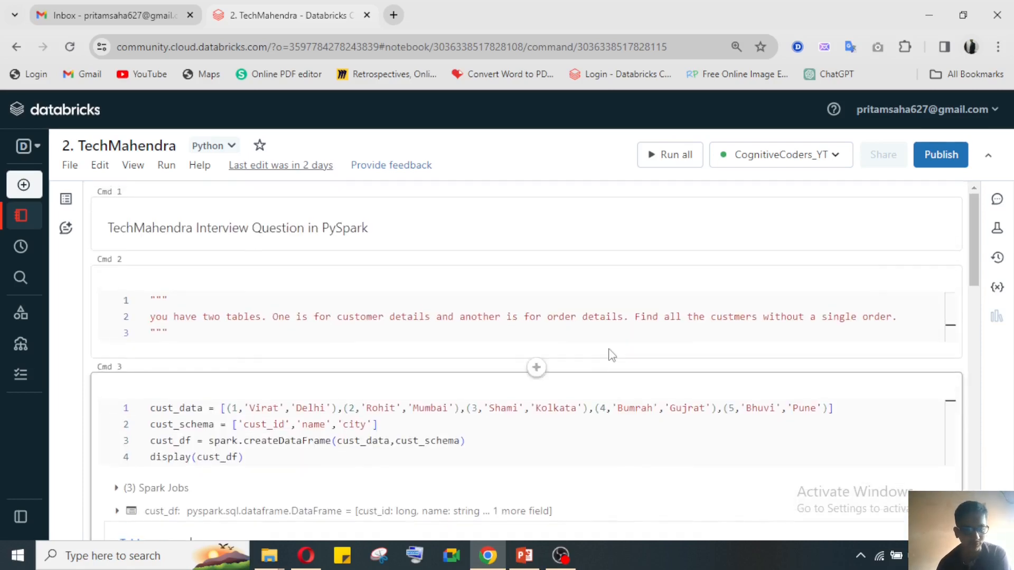
scroll("down", 3)
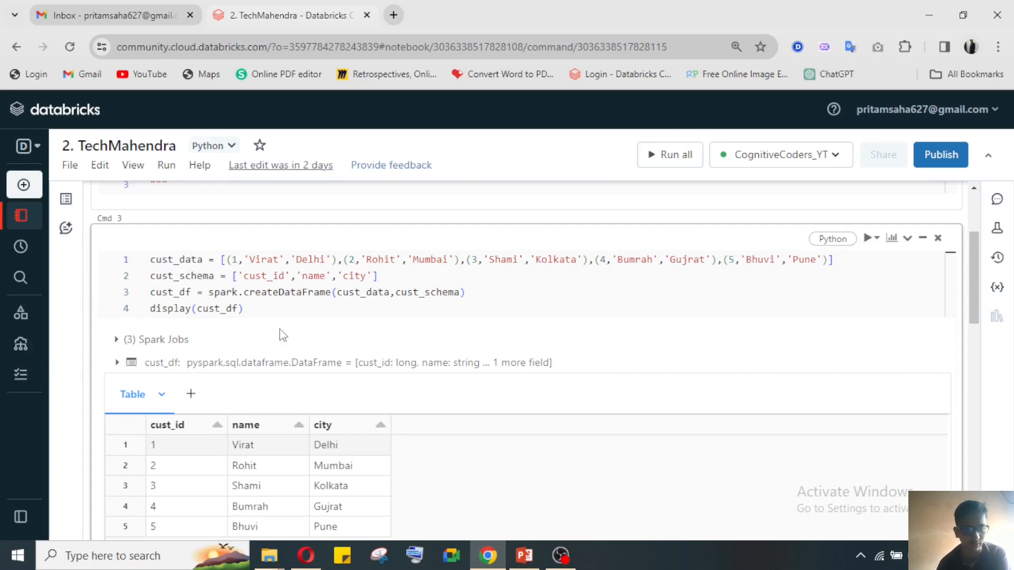
scroll("down", 3)
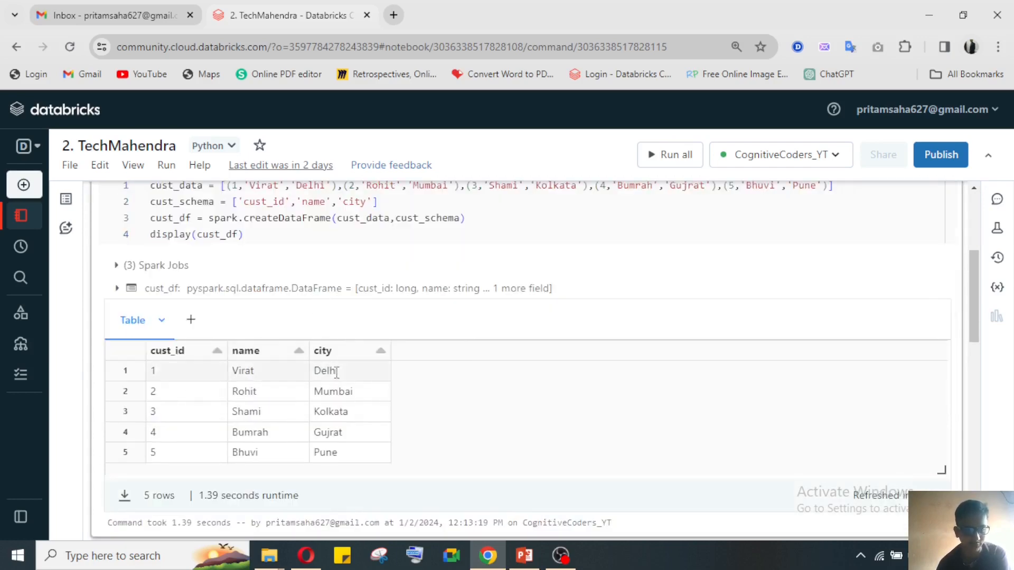
scroll("down", 3)
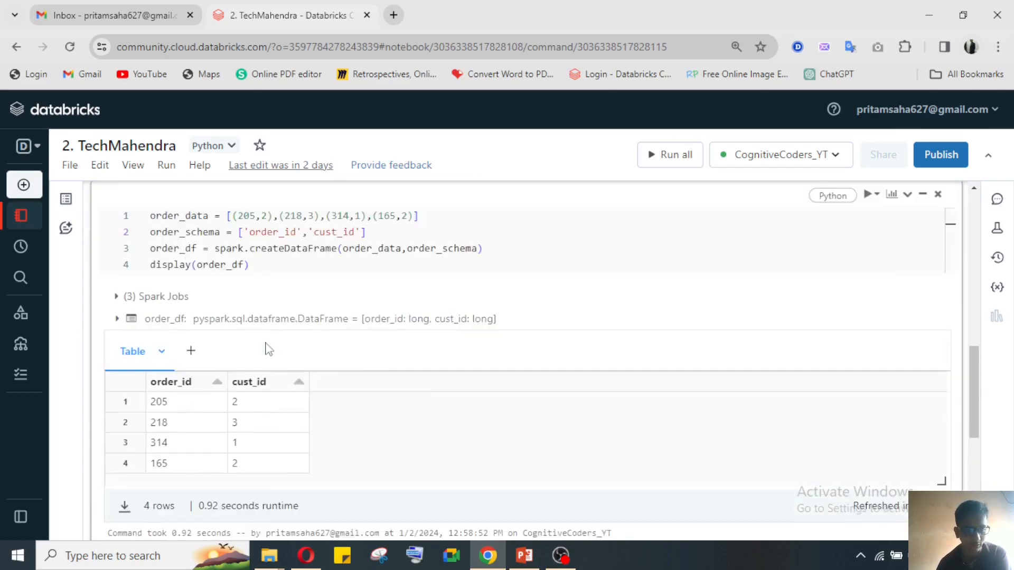
mouse_move(245, 359)
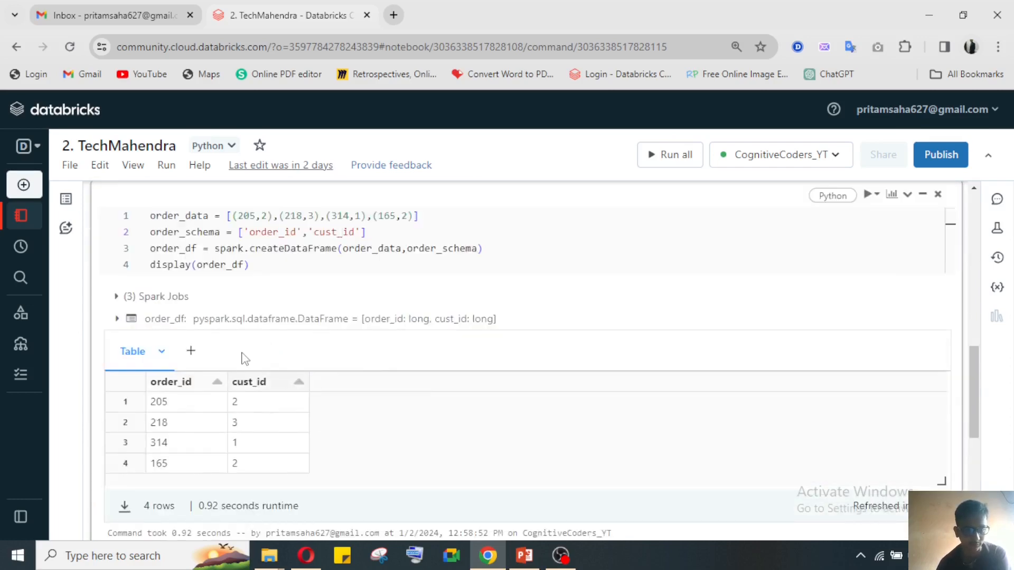
mouse_move(354, 395)
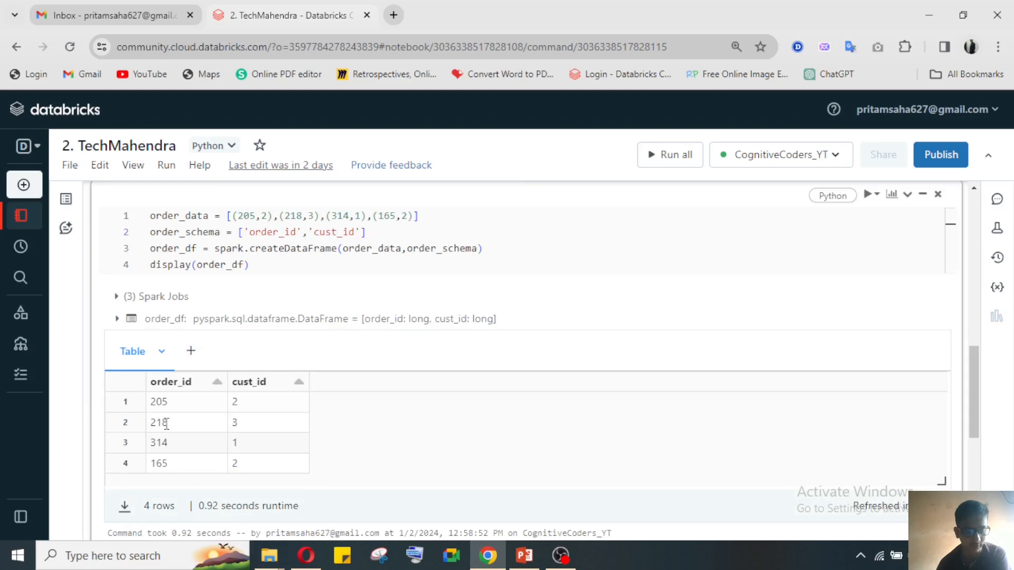
mouse_move(207, 378)
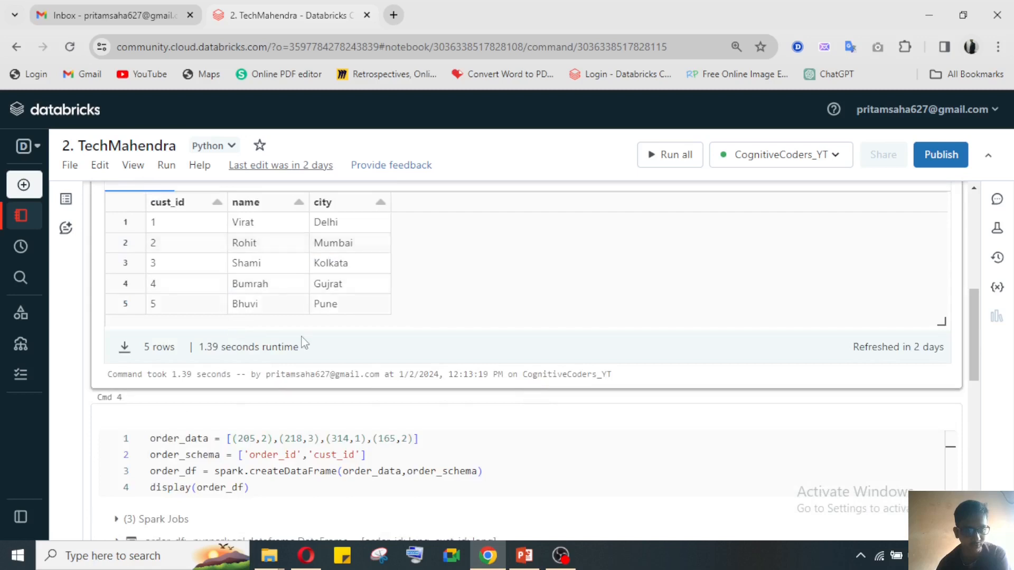
scroll("down", 3)
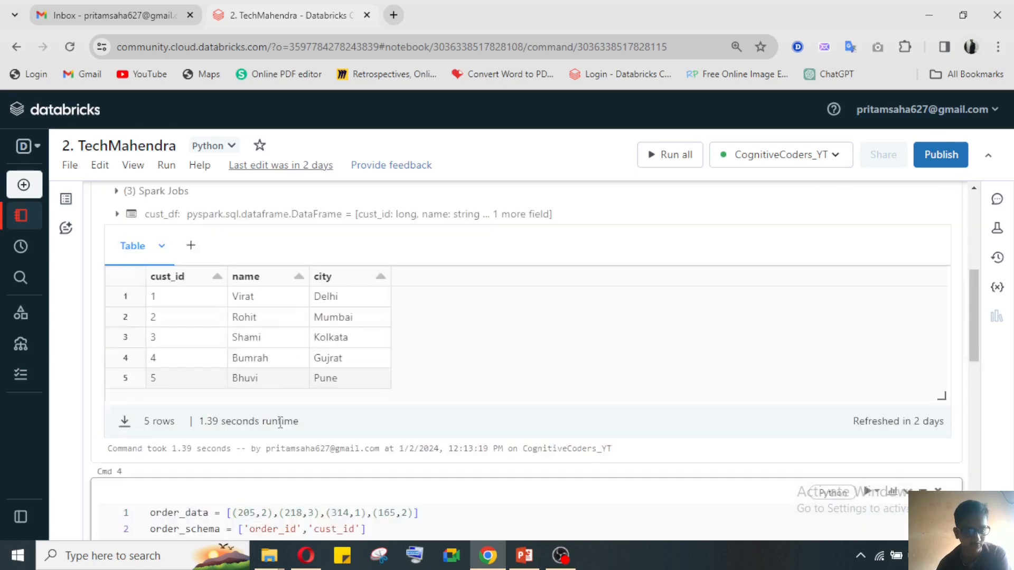
scroll("down", 3)
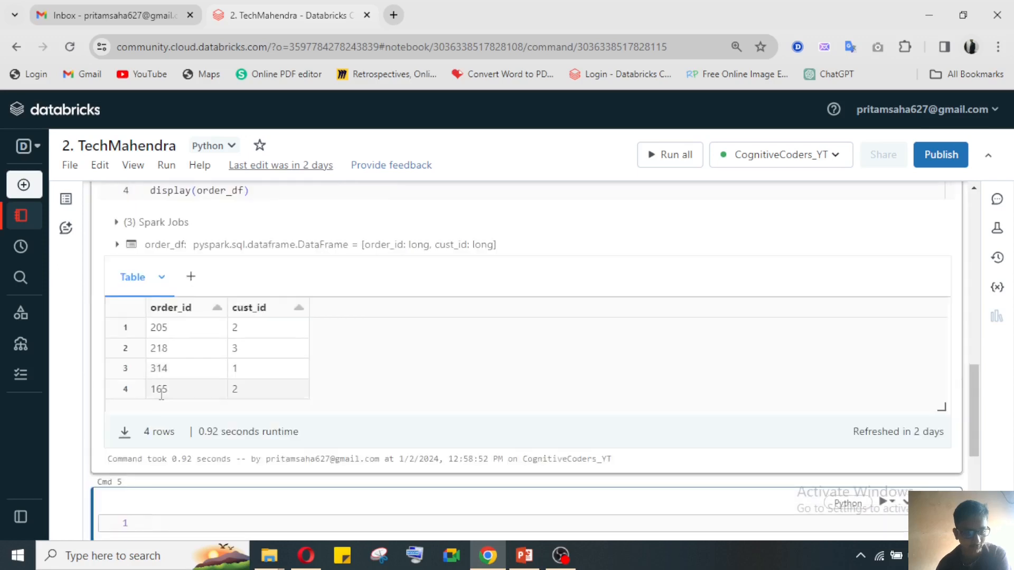
mouse_move(264, 396)
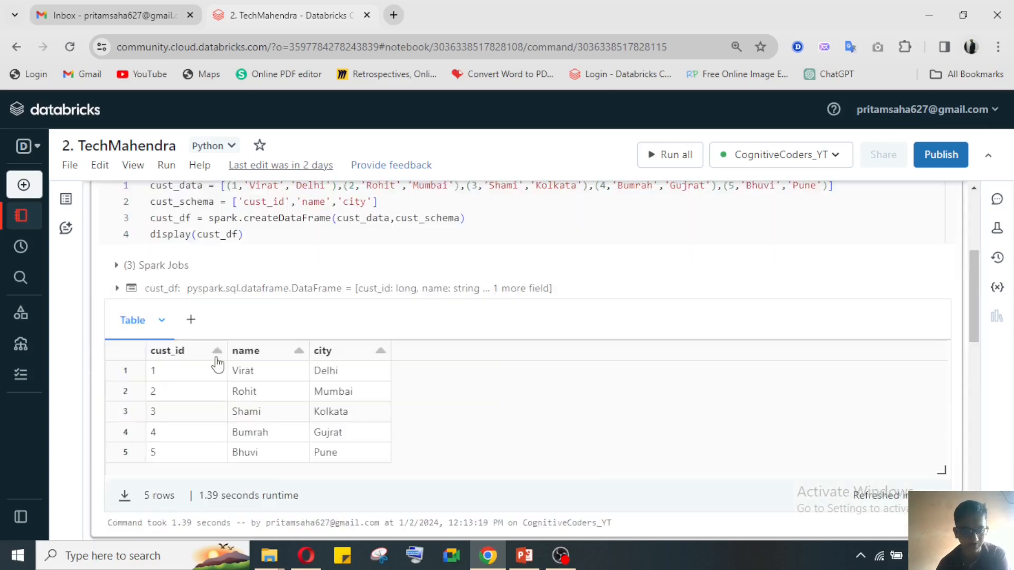
scroll("down", 3)
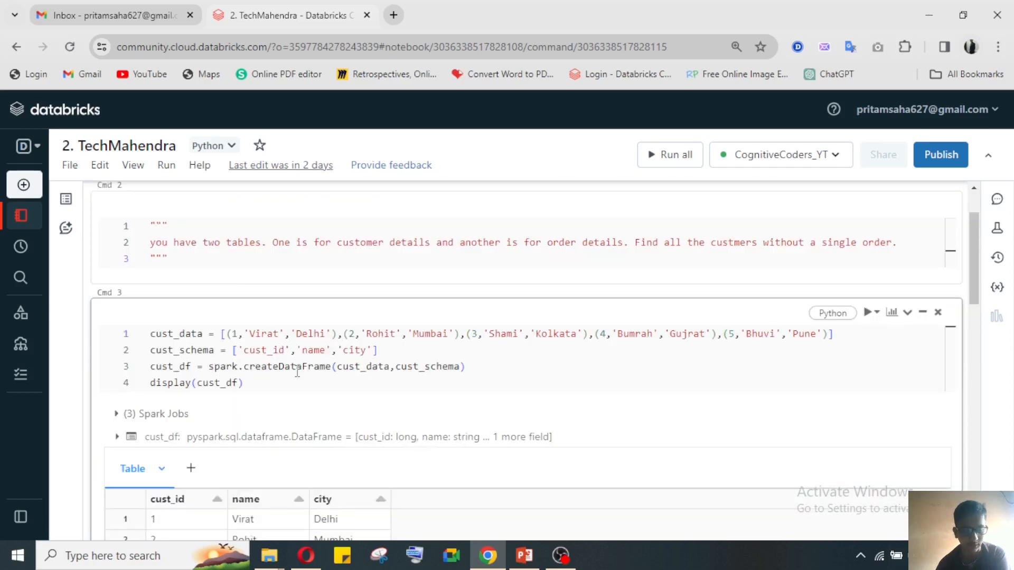
scroll("down", 3)
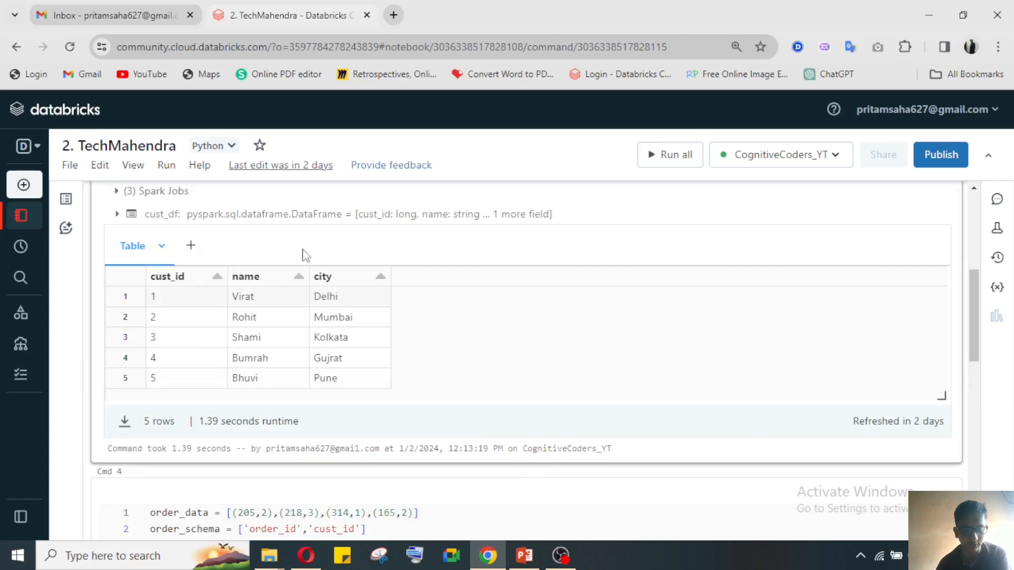
mouse_move(252, 377)
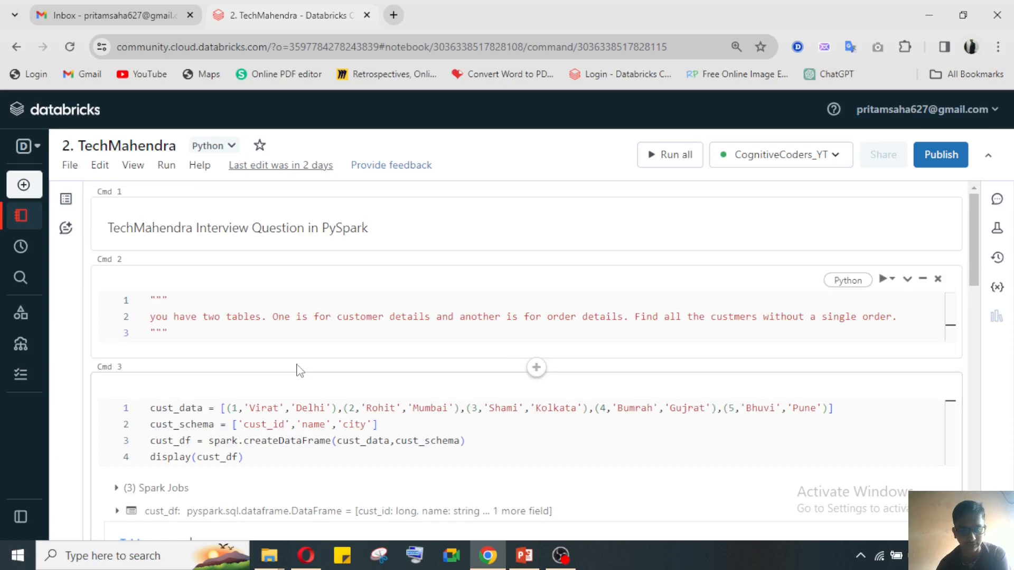
scroll("down", 3)
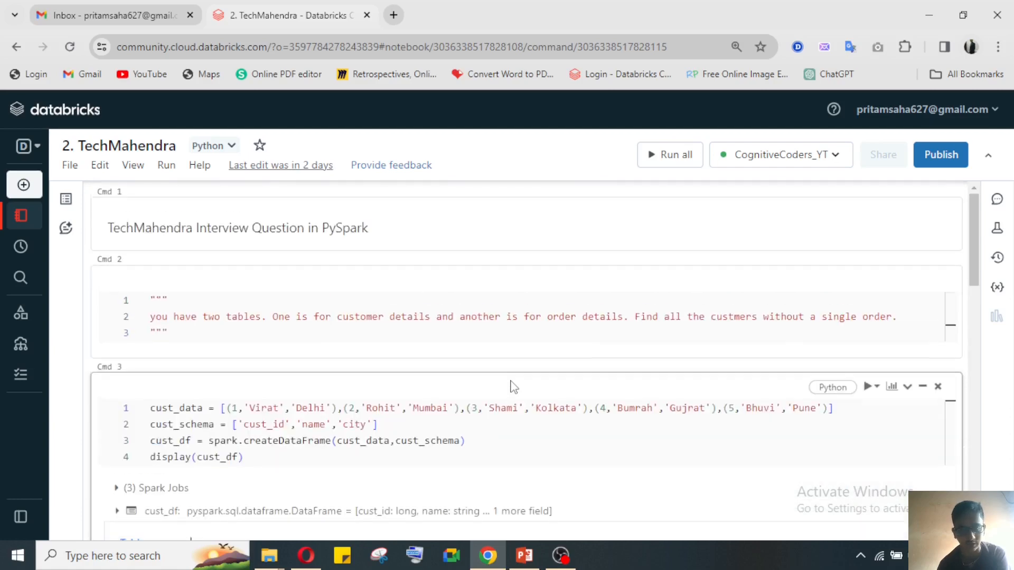
scroll("down", 3)
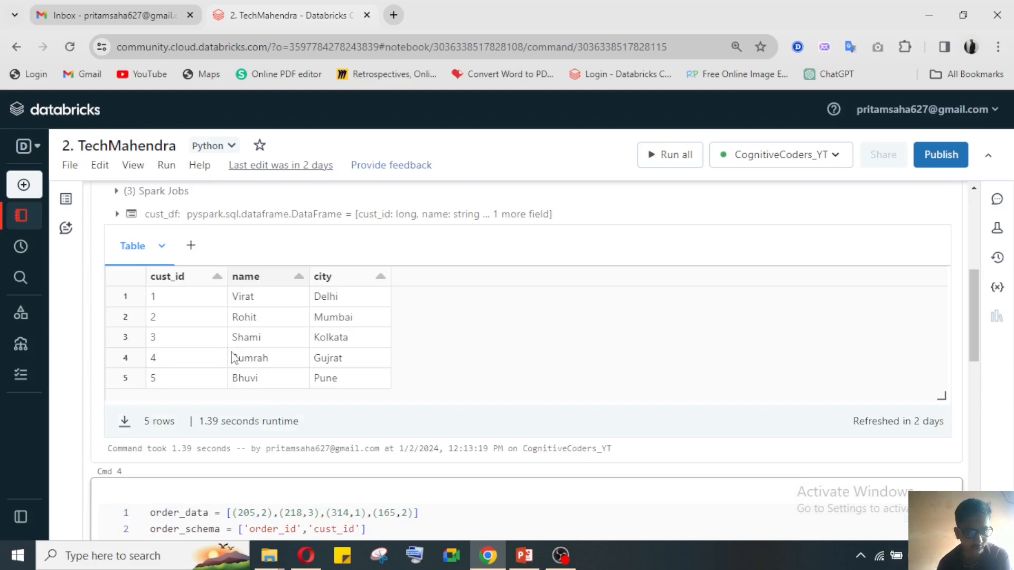
scroll("down", 3)
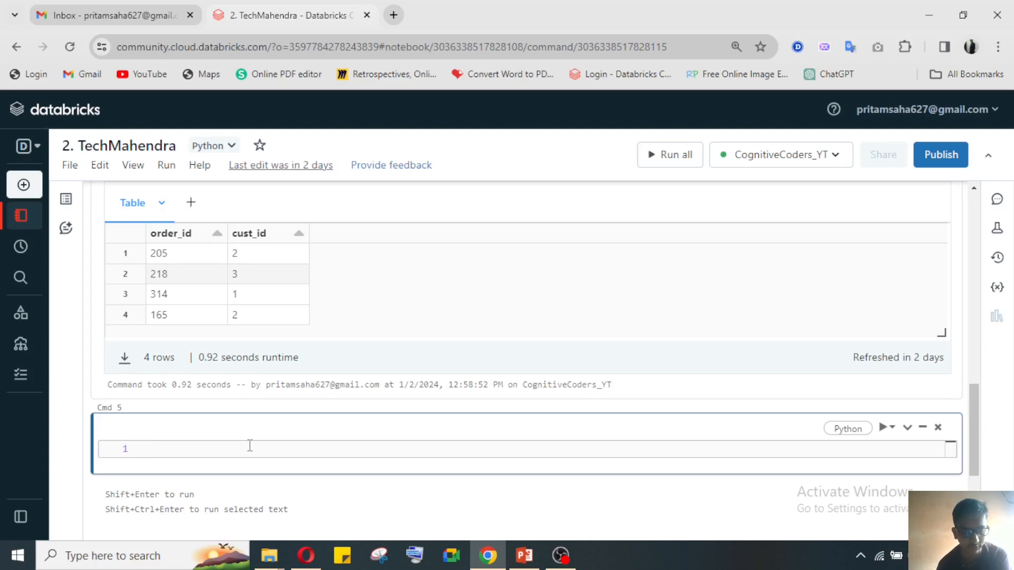
Enter df = cust_df.join(order_df,['cust_id'],'left') and run the cell.
type("df = cust_df.join(order_df,['cust_id'],'left')")
type("display(df)")
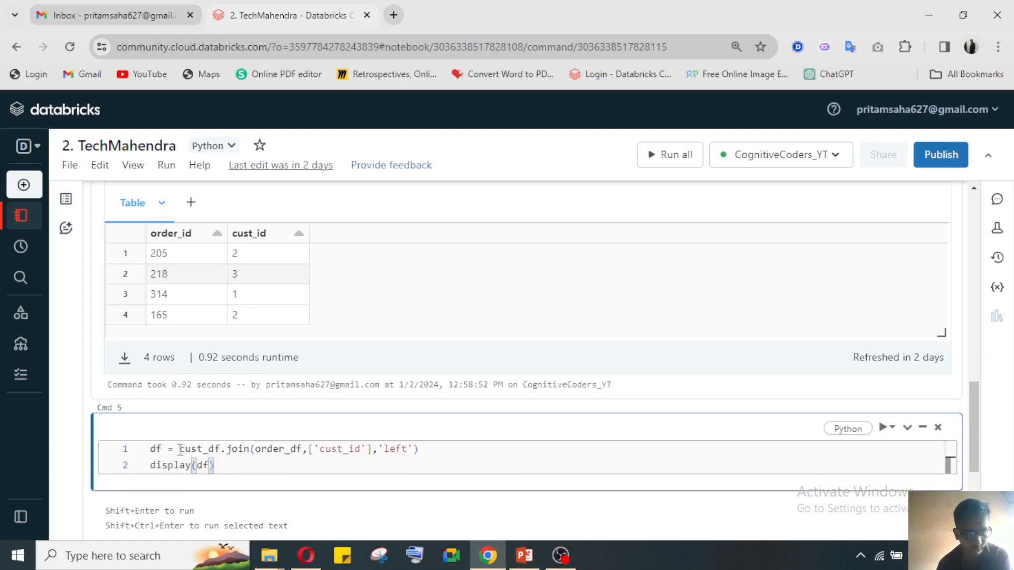
double_click(191, 449)
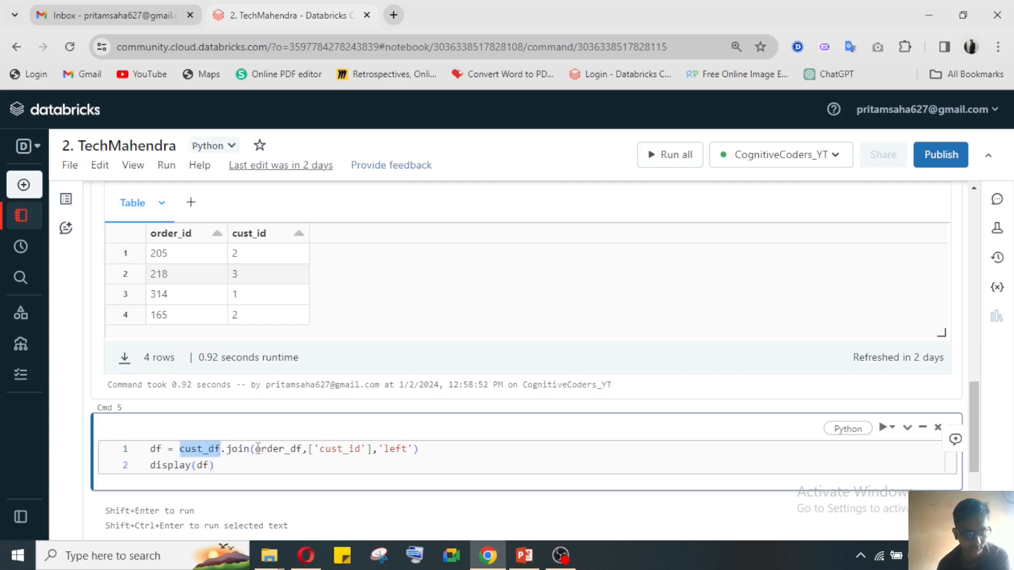
double_click(275, 449)
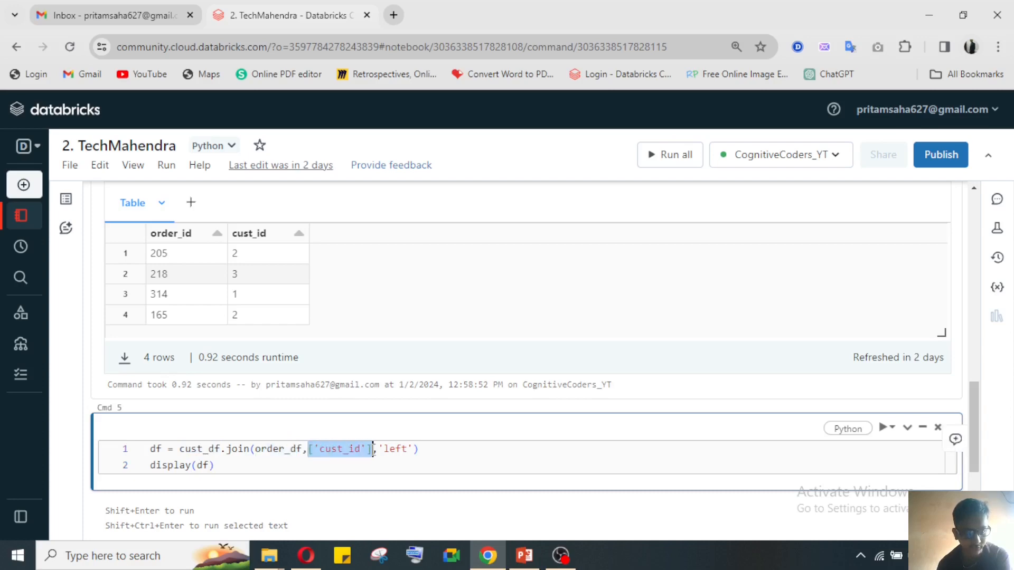
scroll("up", 3)
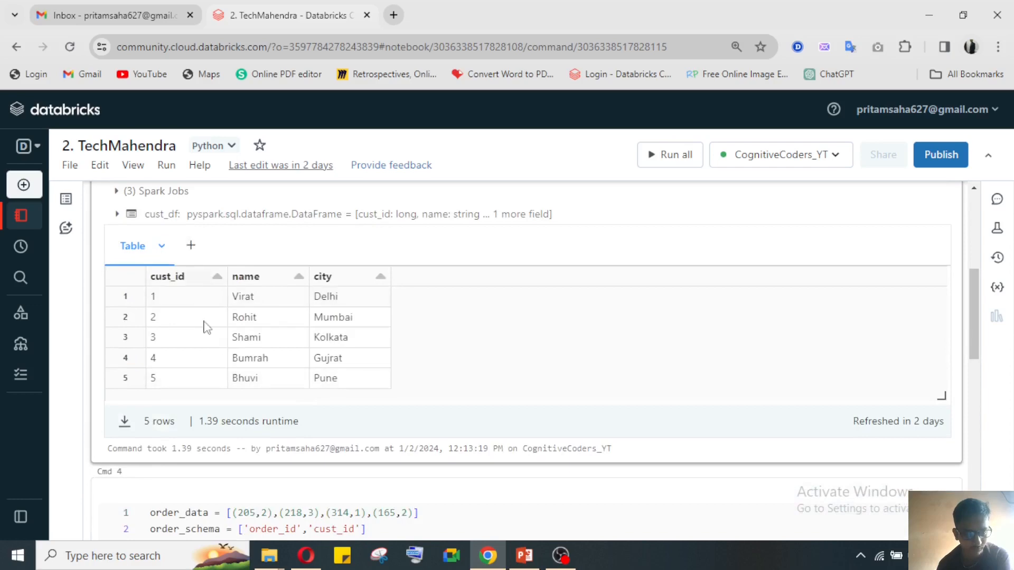
scroll("down", 3)
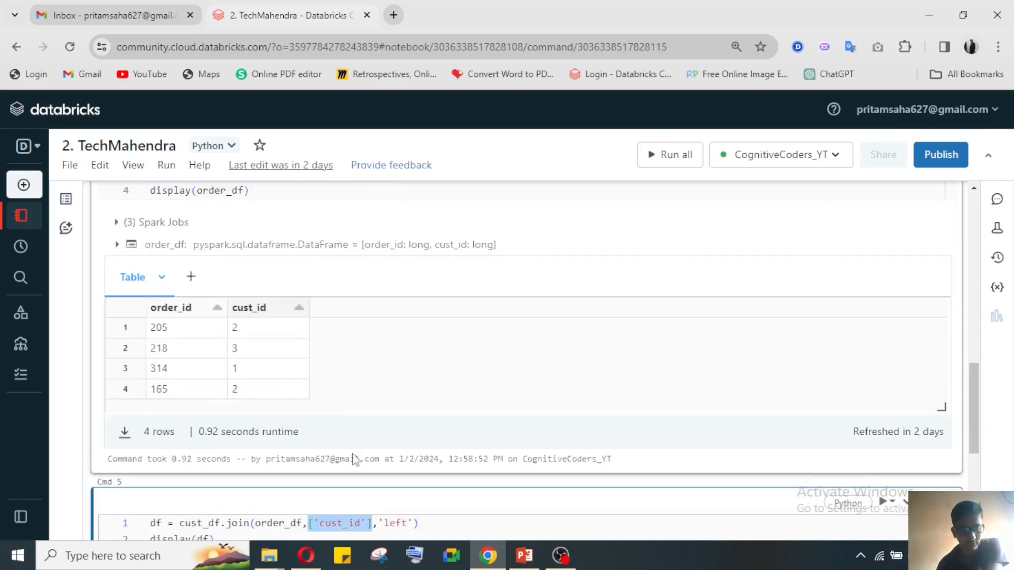
scroll("down", 3)
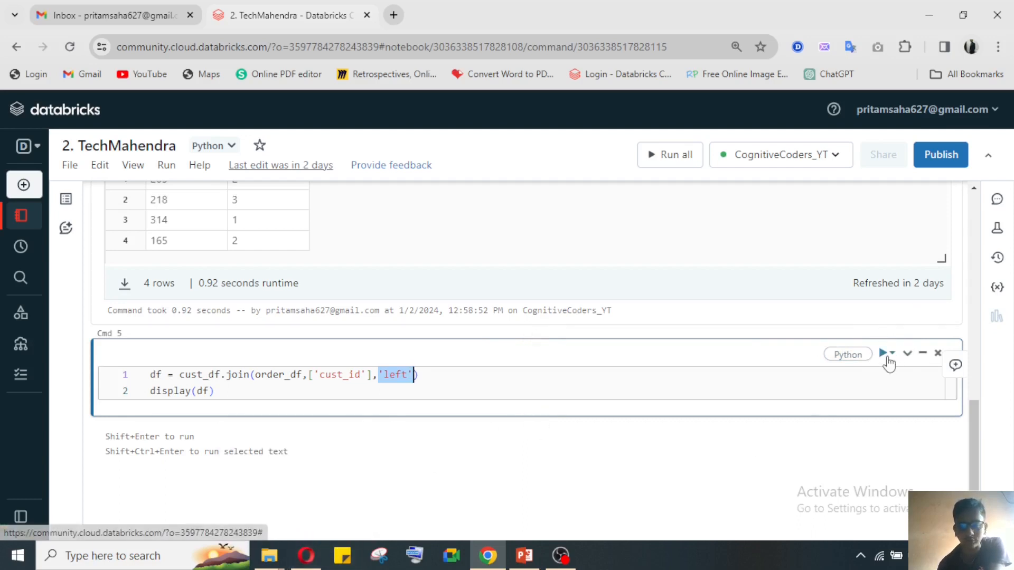
left_click(882, 352)
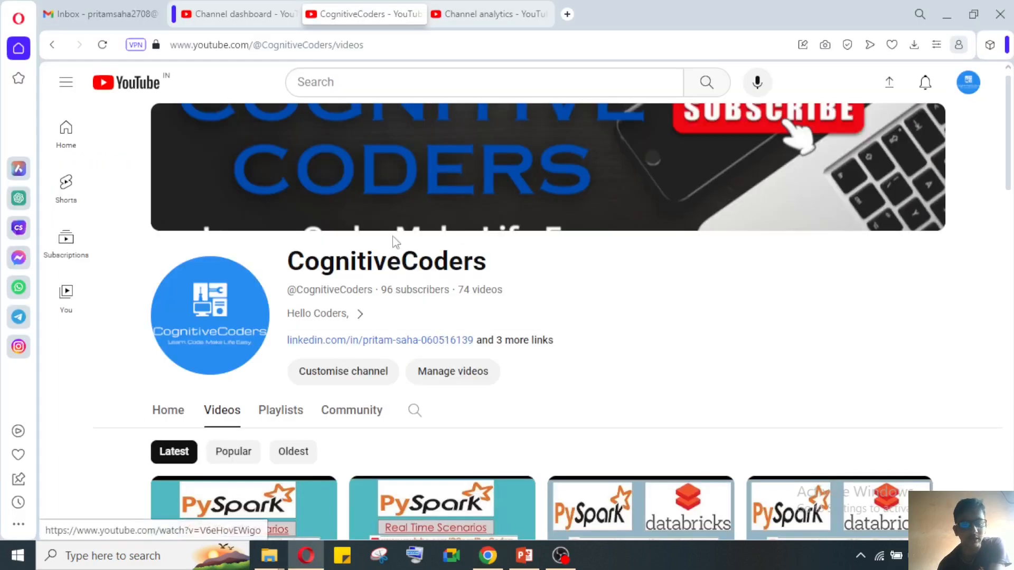
scroll("down", 3)
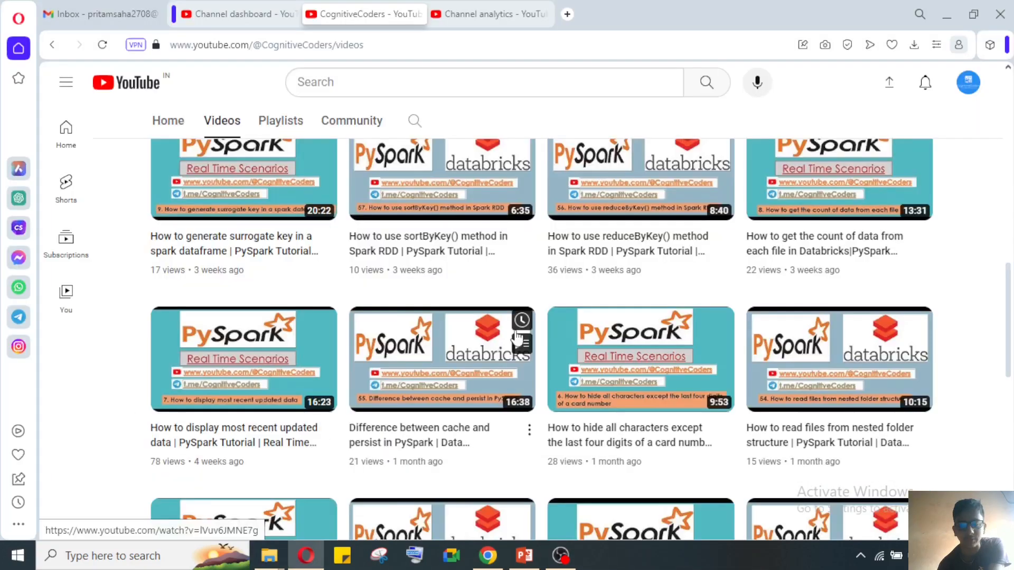
scroll("down", 3)
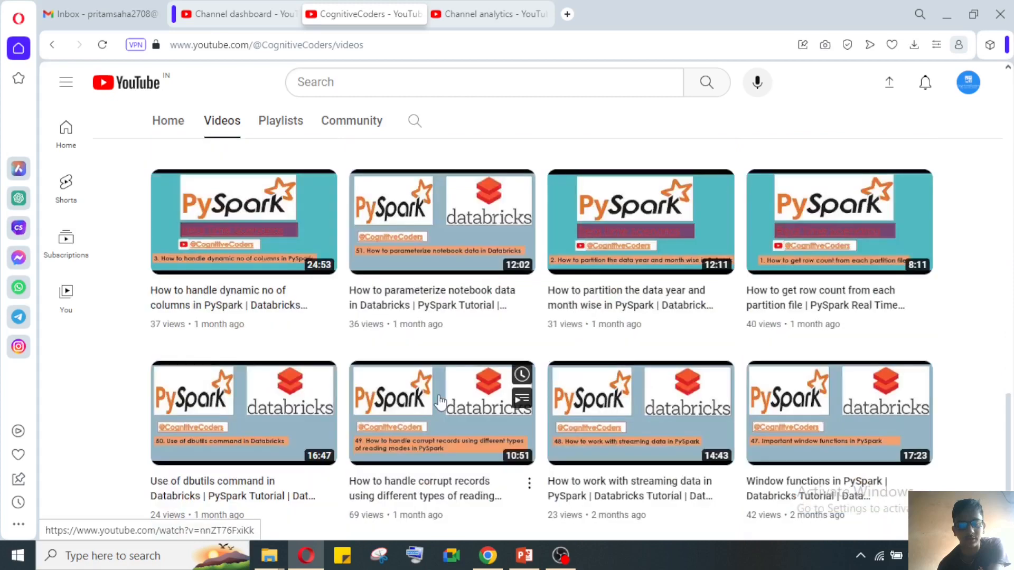
left_click(173, 155)
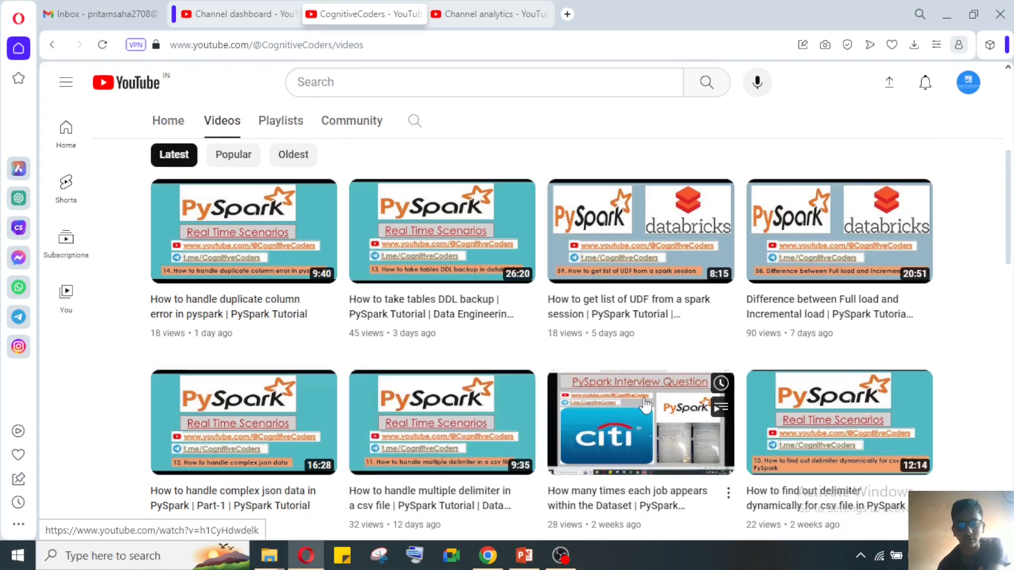
mouse_move(602, 463)
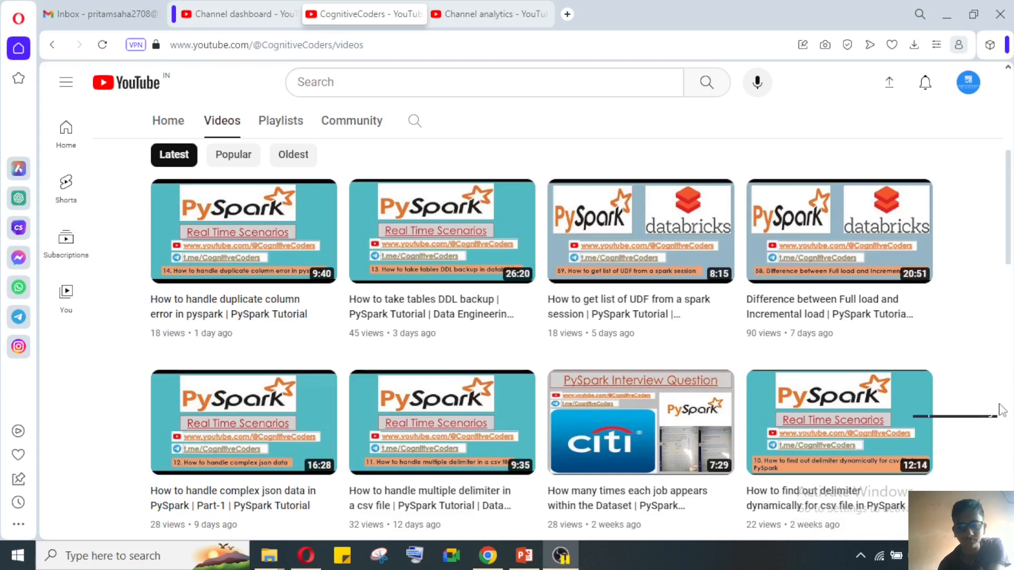
mouse_move(552, 481)
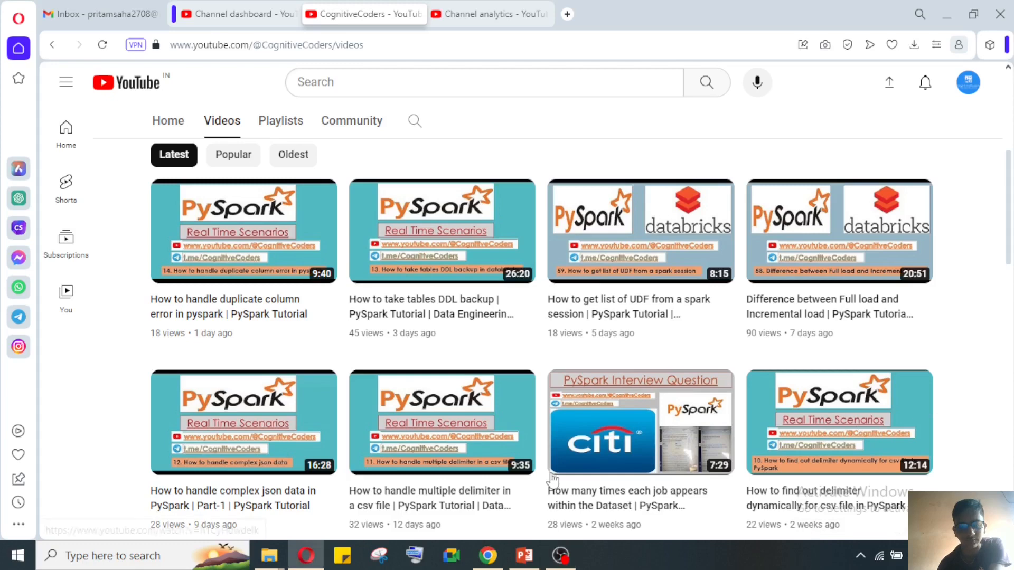
scroll("down", 3)
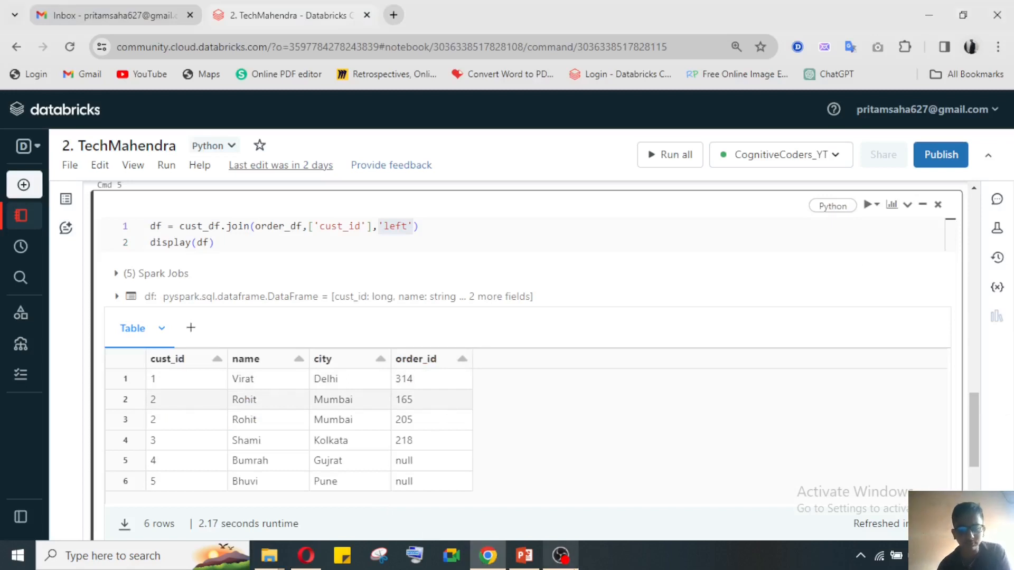
scroll("down", 3)
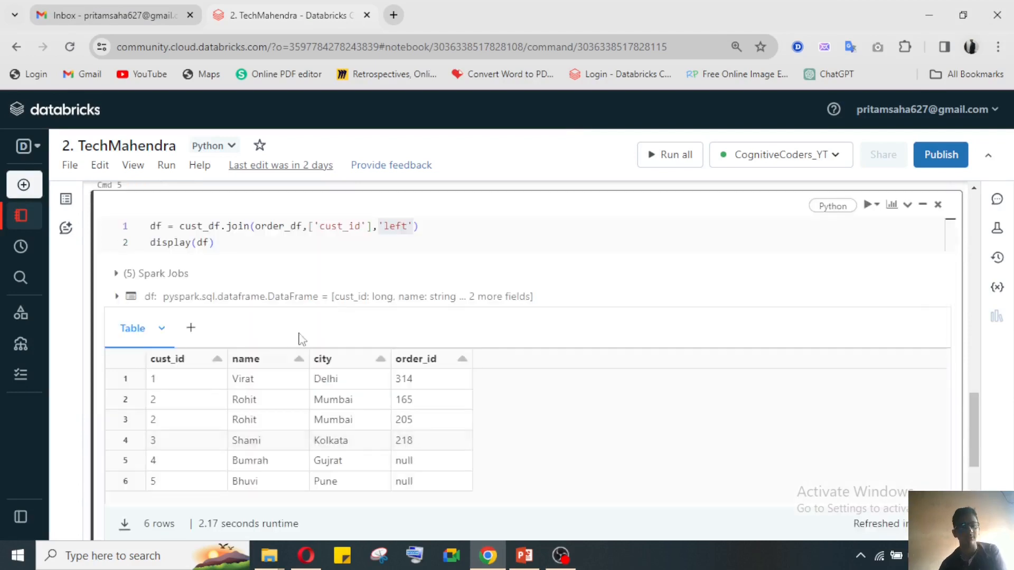
mouse_move(385, 486)
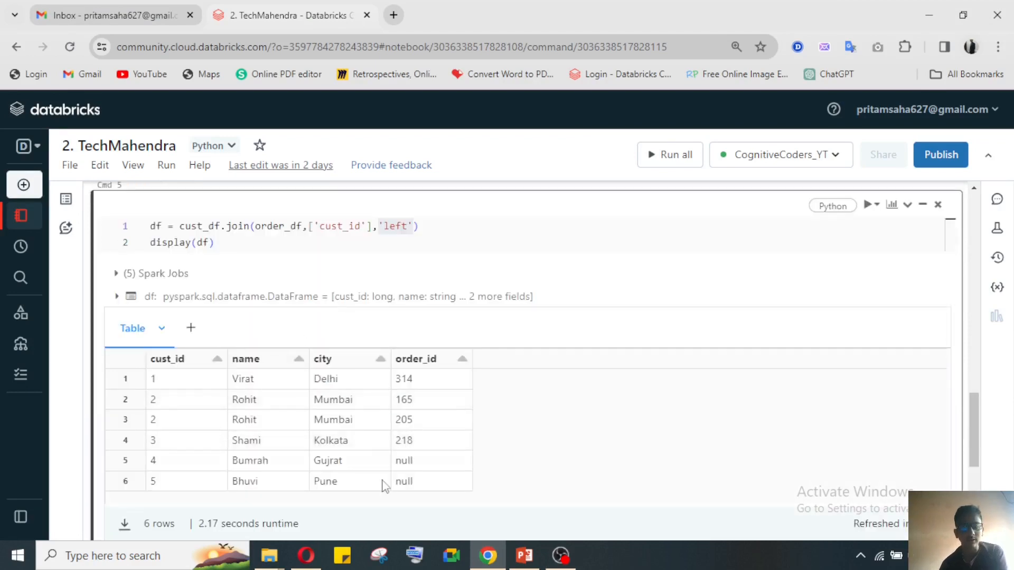
scroll("down", 3)
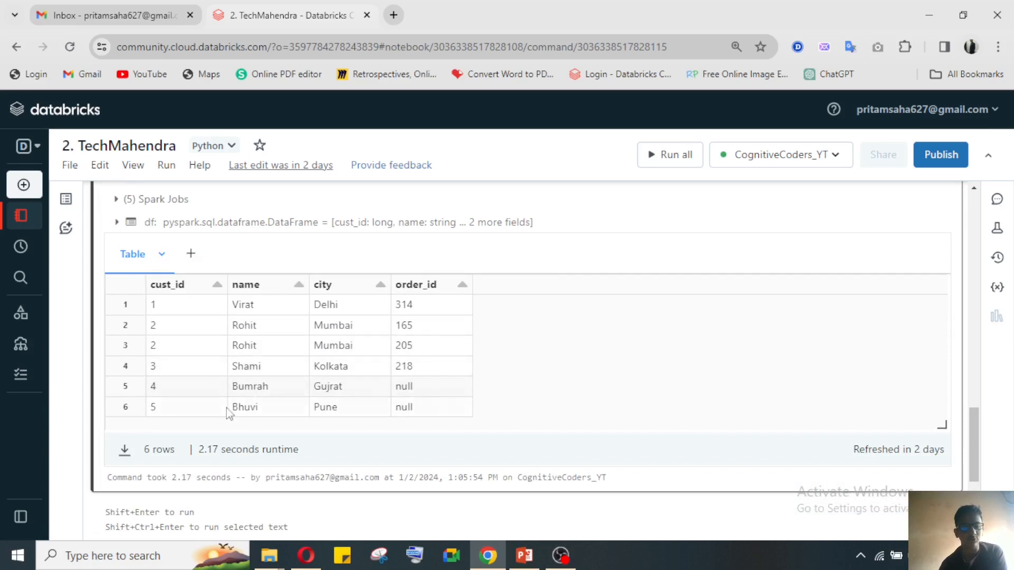
mouse_move(421, 305)
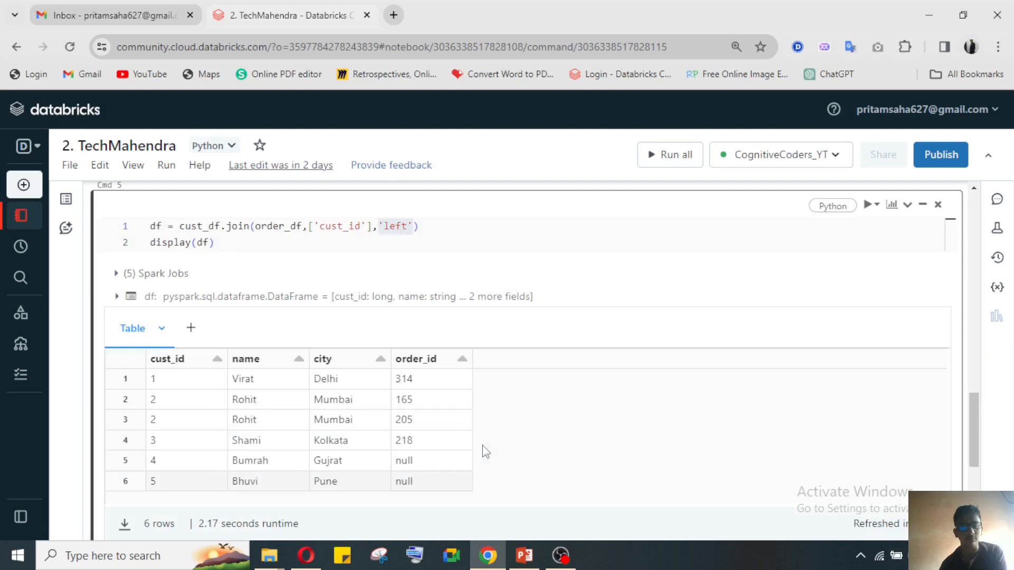
scroll("down", 3)
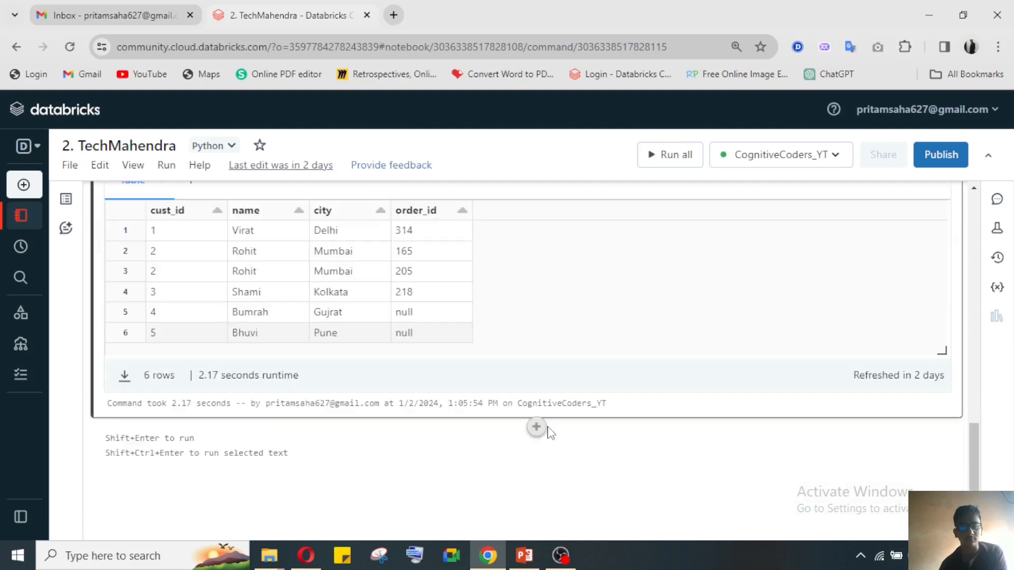
mouse_move(278, 459)
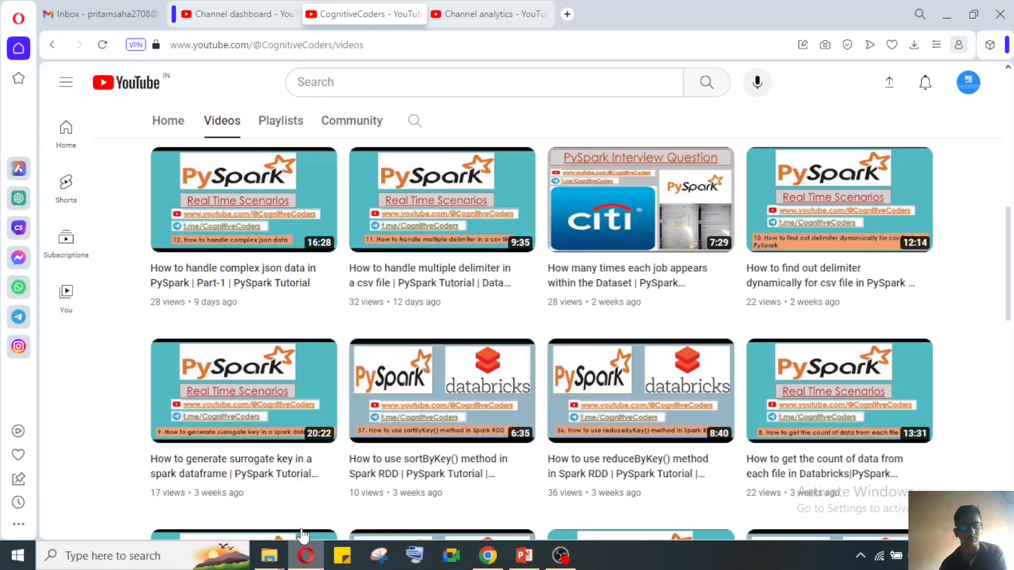
scroll("down", 3)
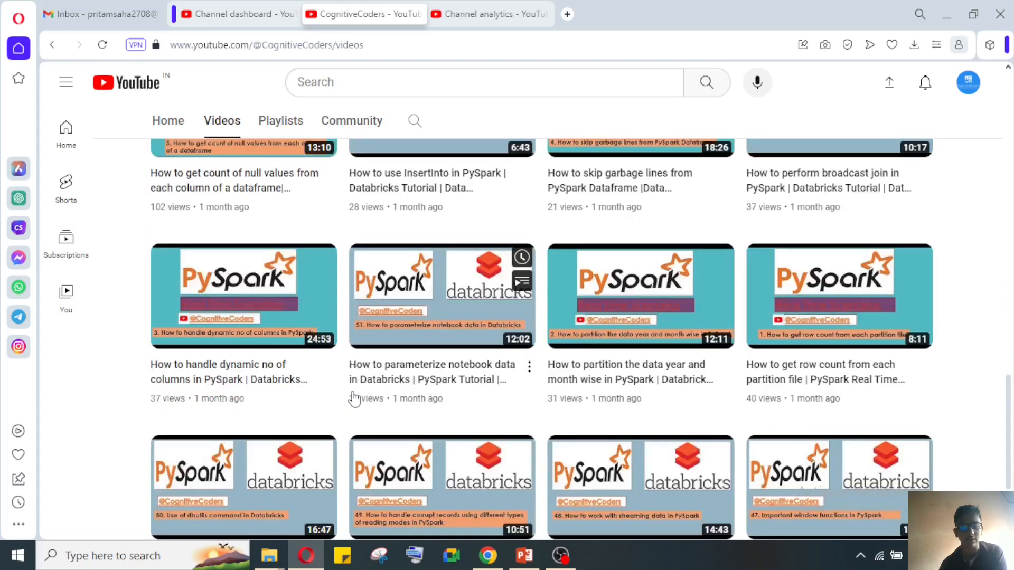
scroll("down", 3)
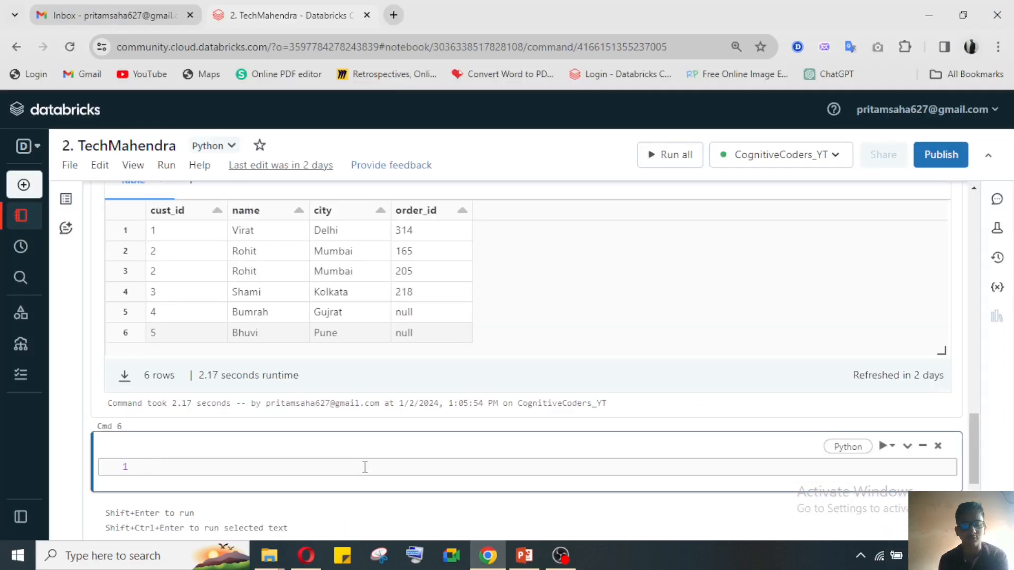
Write df.filter(df.order_id.isNotNull()).show() to list Virat, Rohit and Shami.
type("df.")
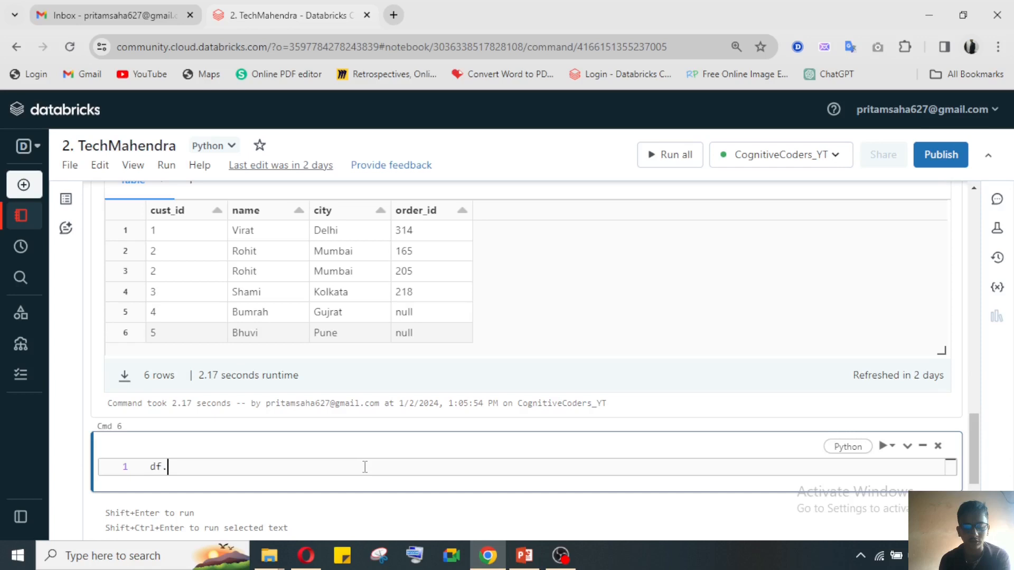
type("fi")
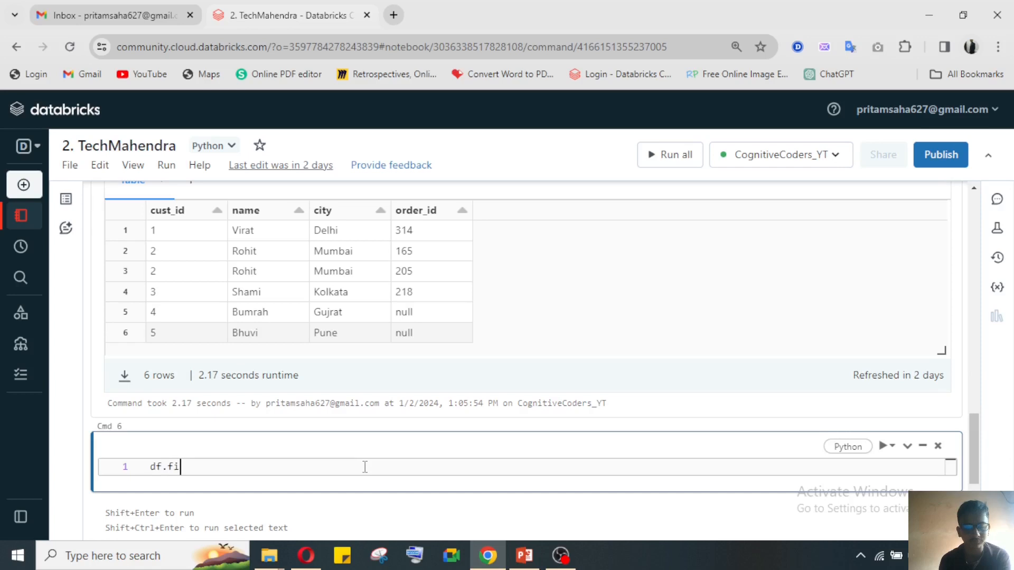
type("lter")
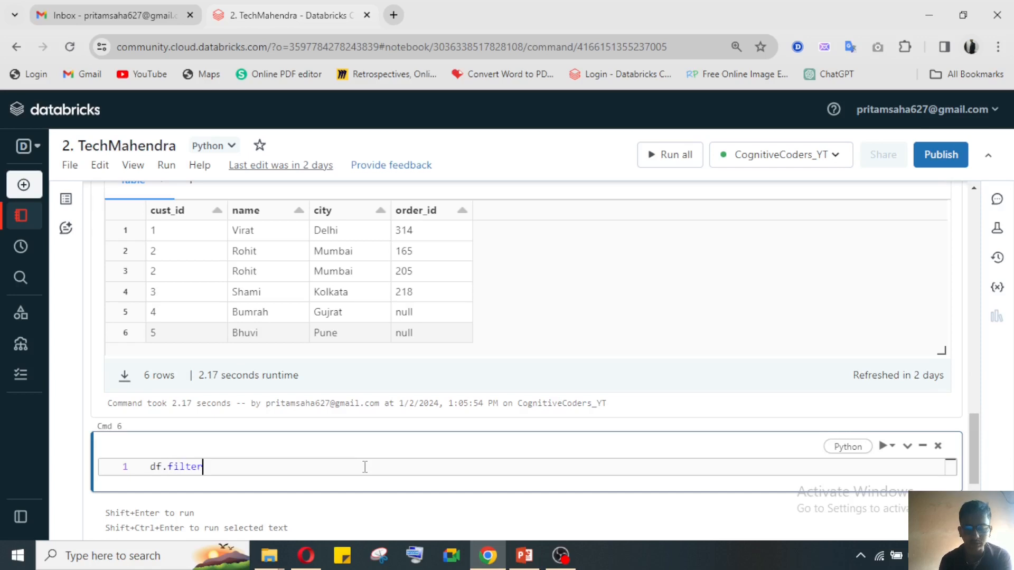
type("()")
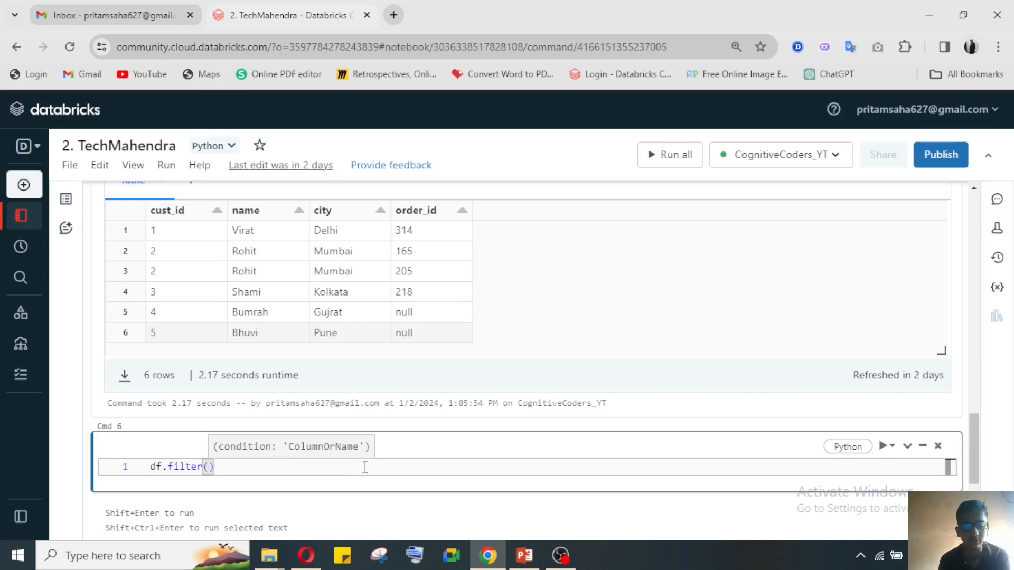
type("df.")
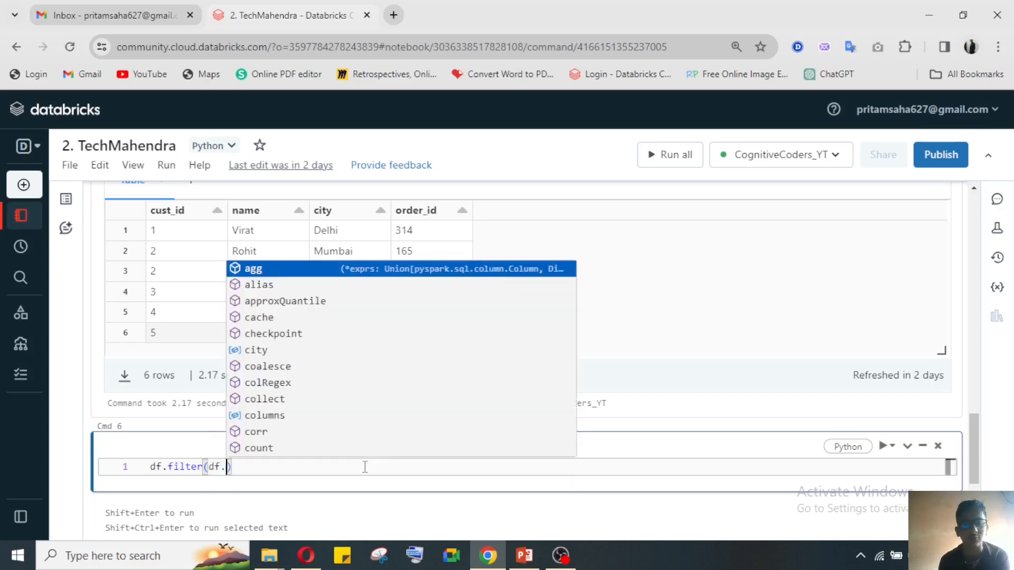
type("order_id.")
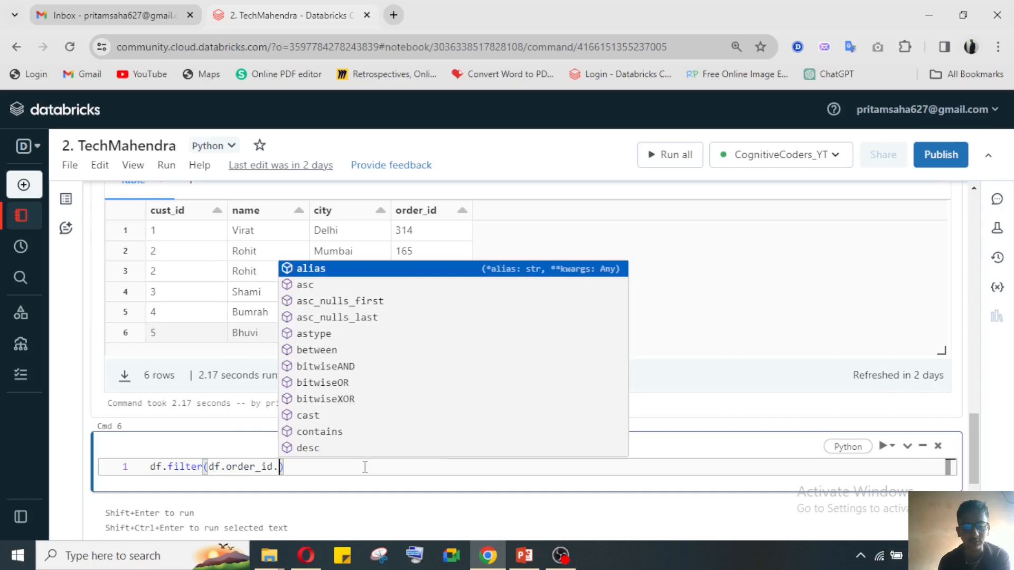
type("is")
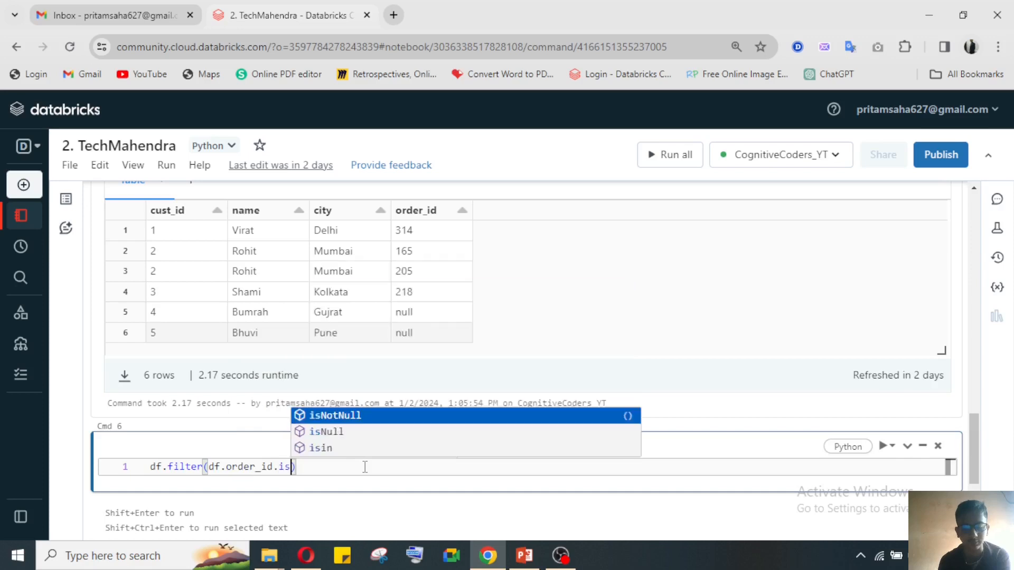
left_click(336, 416)
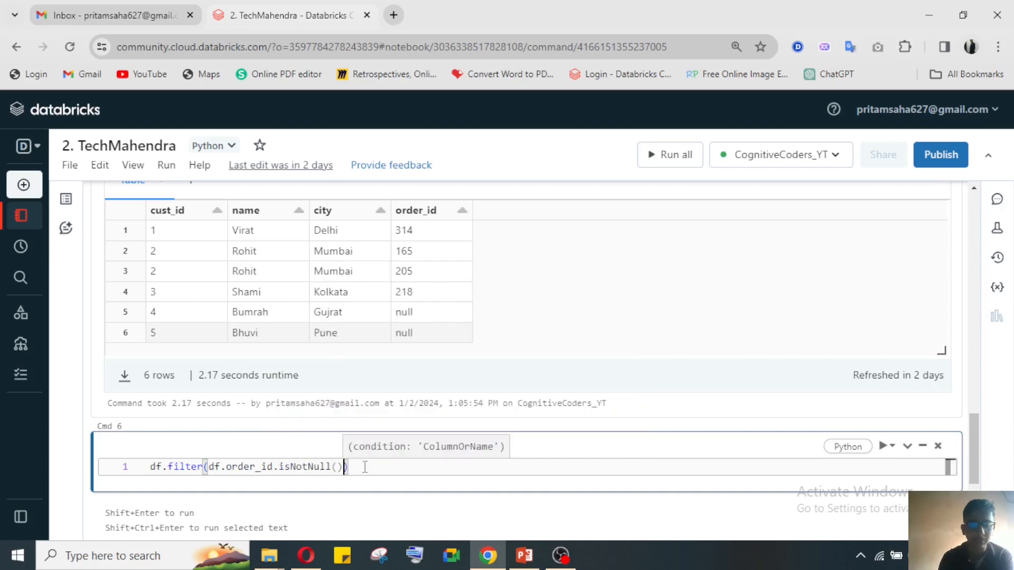
mouse_move(748, 458)
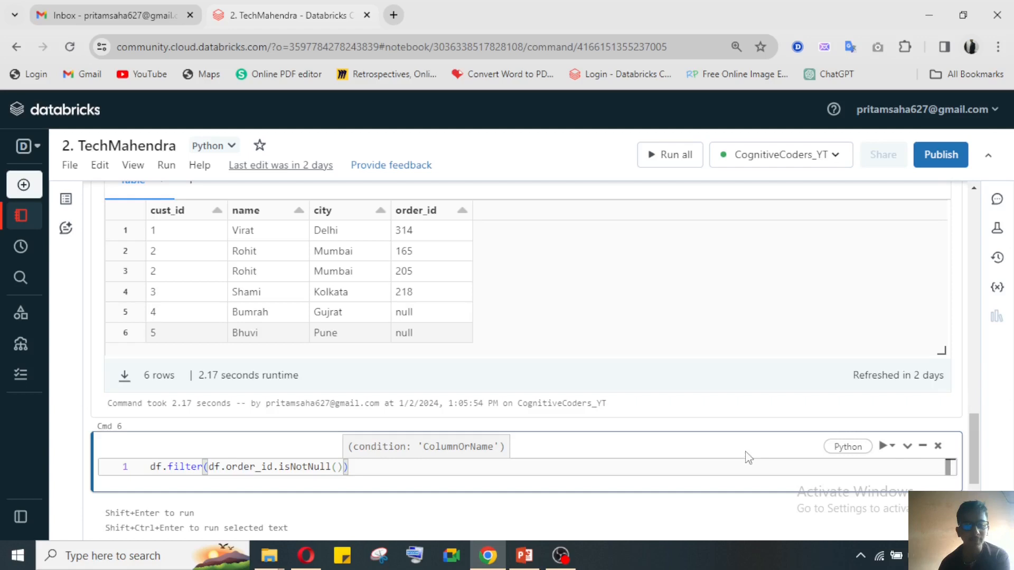
left_click(419, 467)
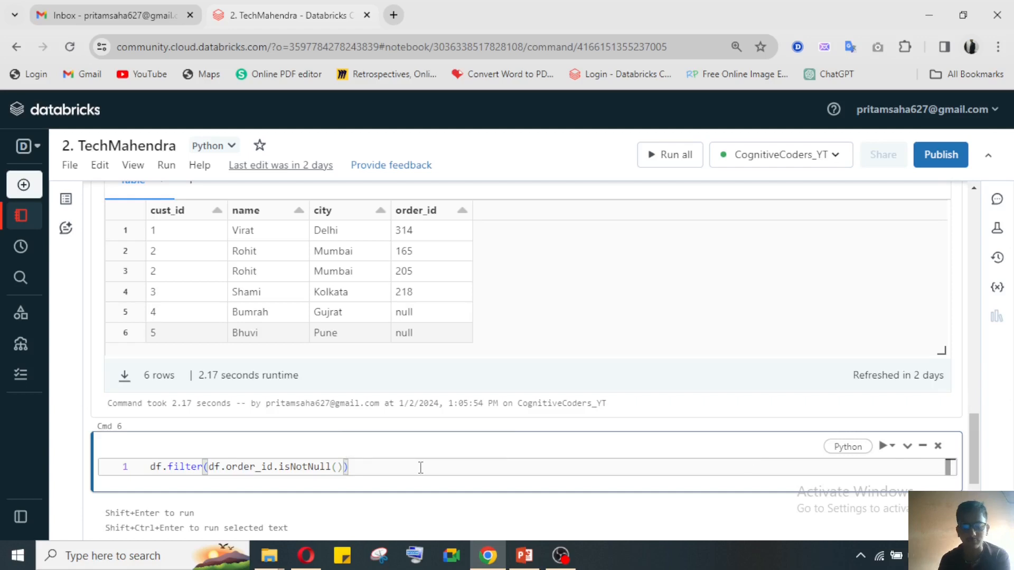
type(".show")
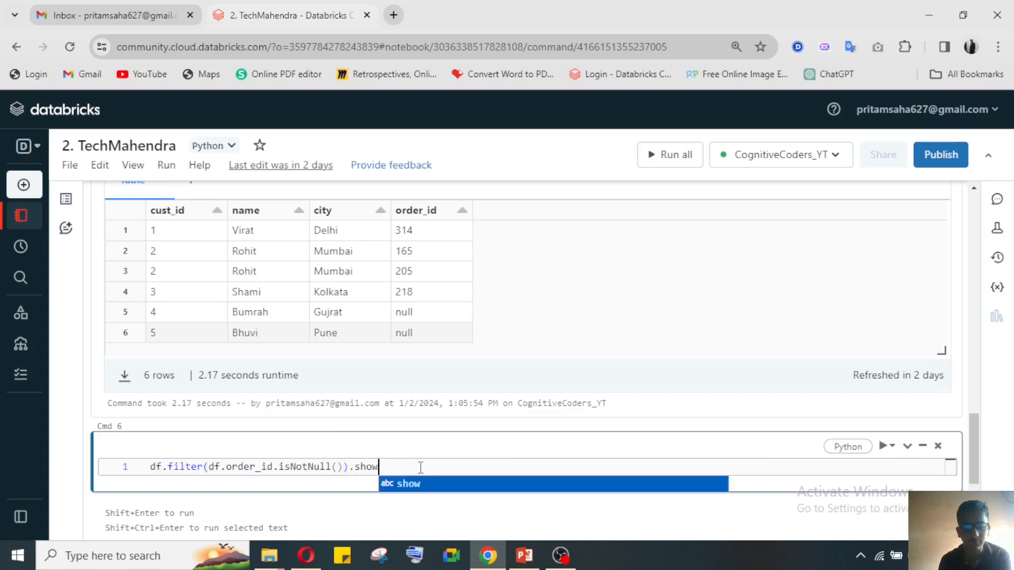
type("()")
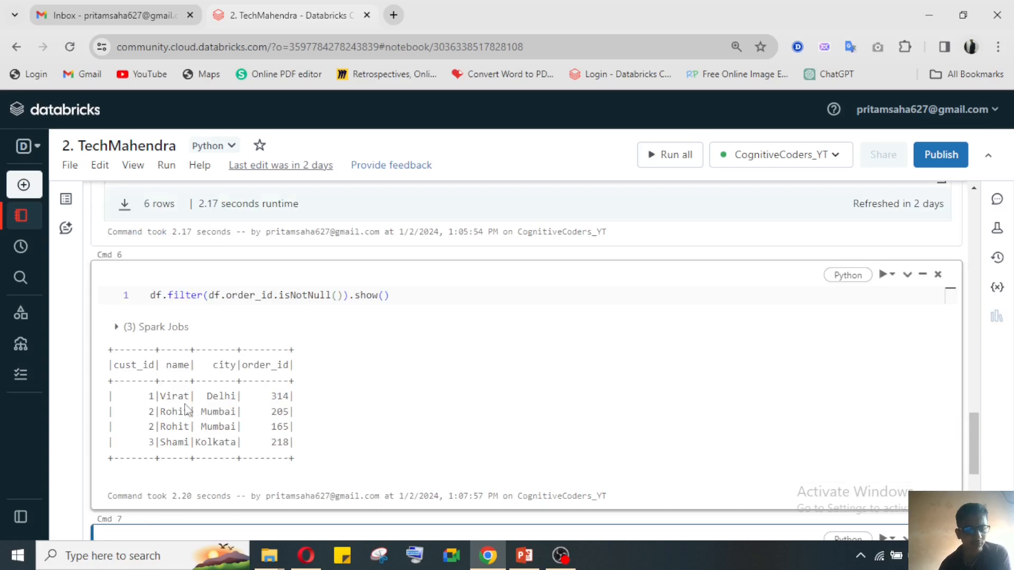
mouse_move(326, 427)
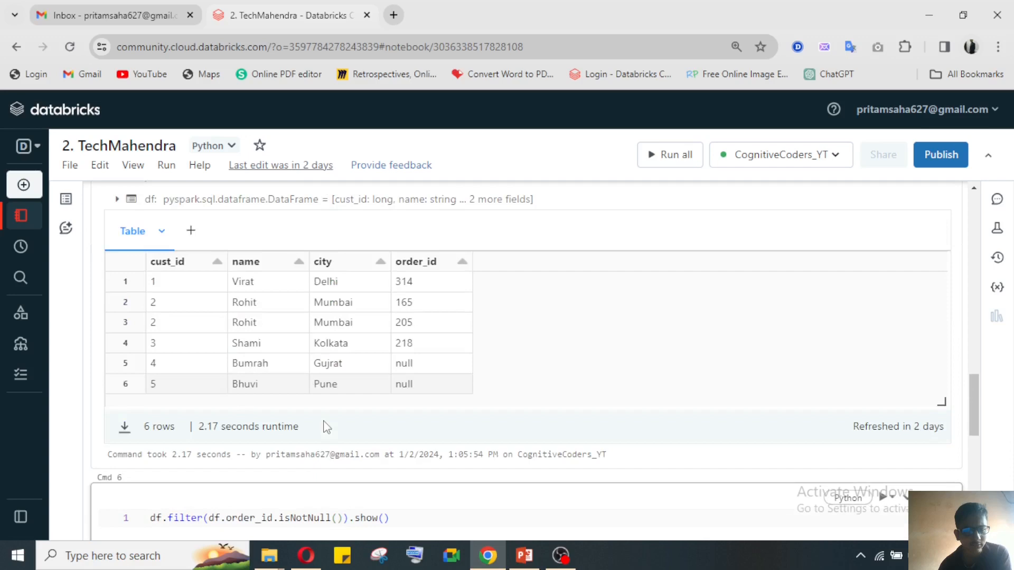
scroll("up", 3)
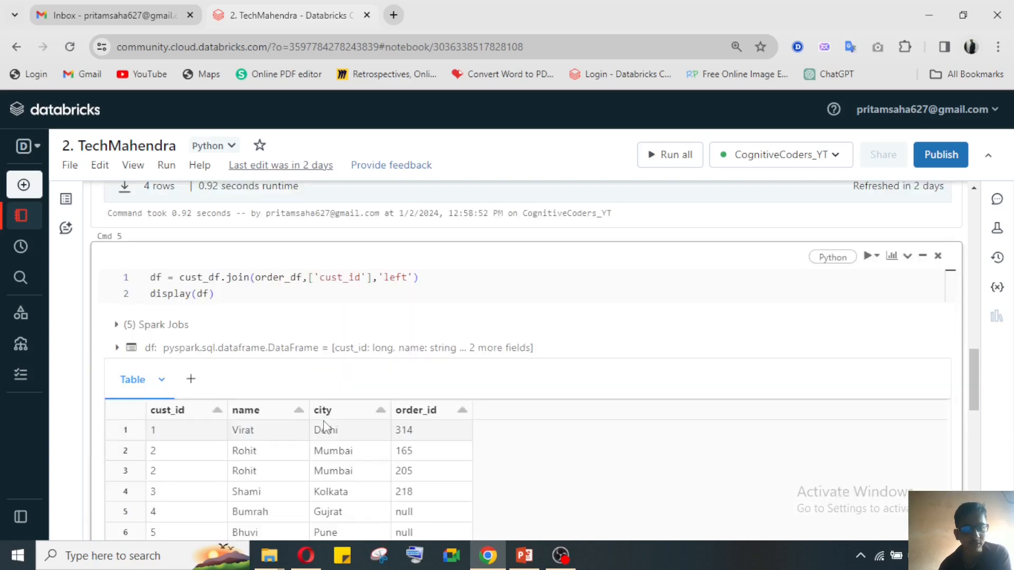
scroll("down", 3)
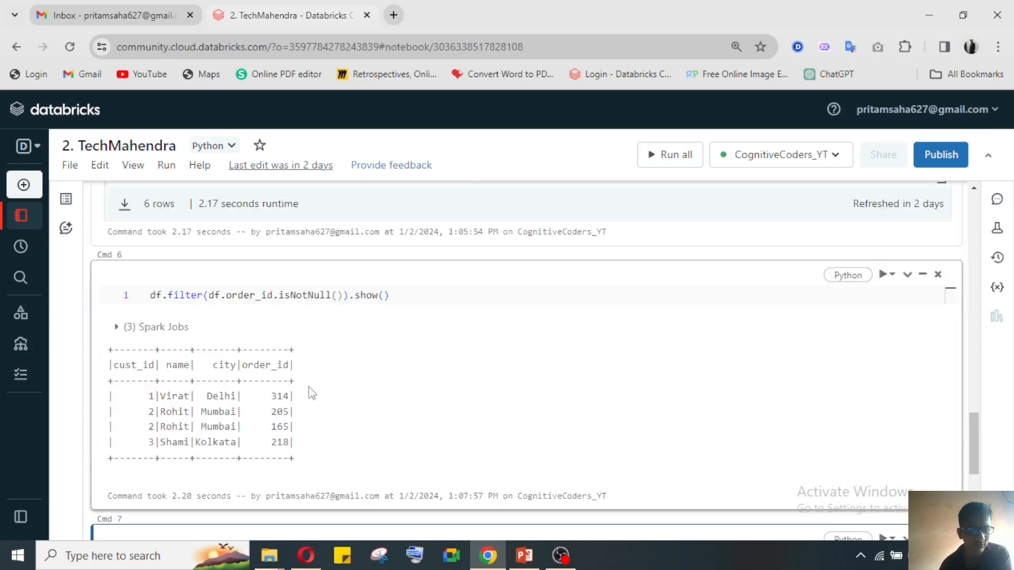
mouse_move(329, 401)
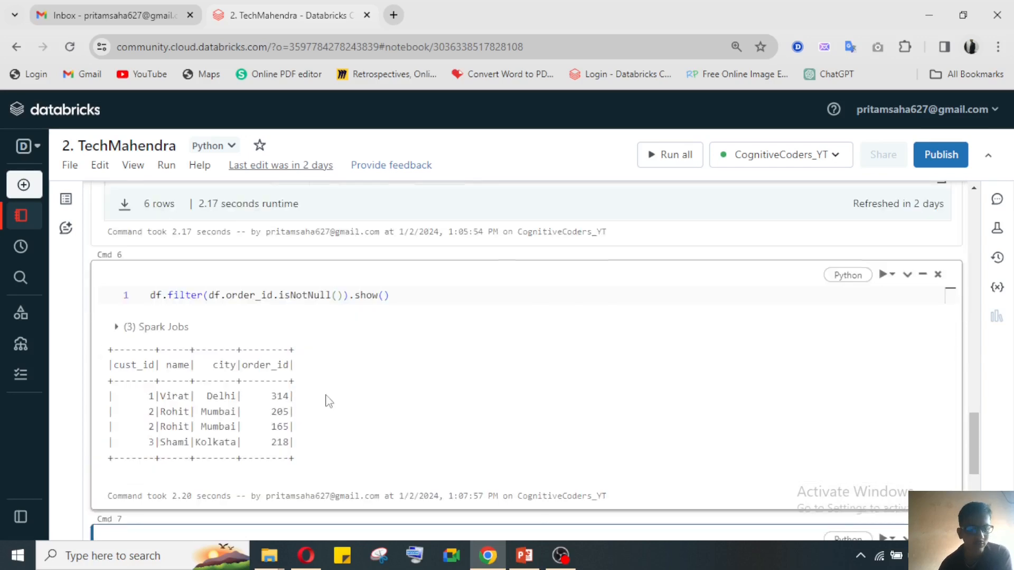
scroll("up", 3)
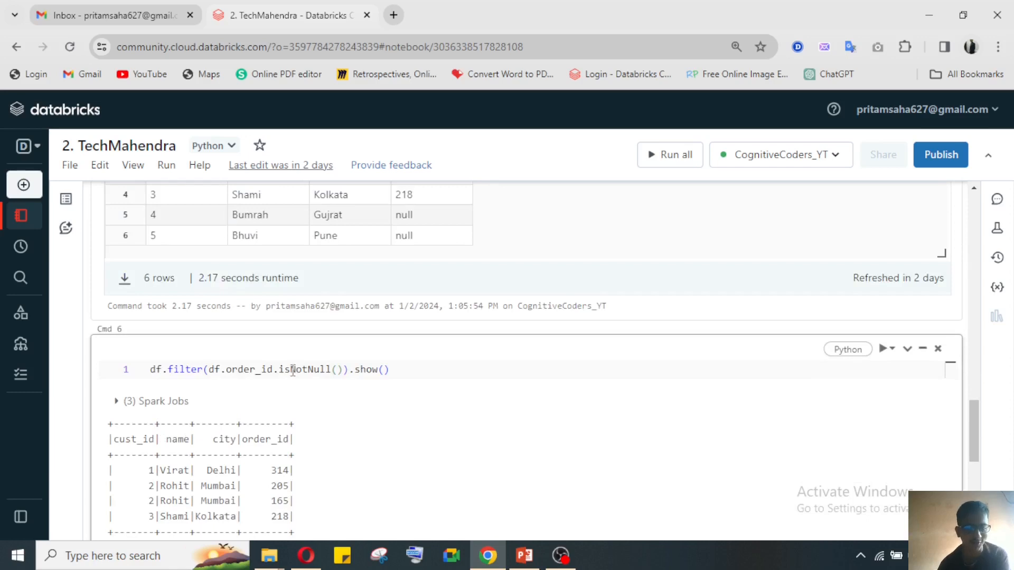
double_click(297, 369)
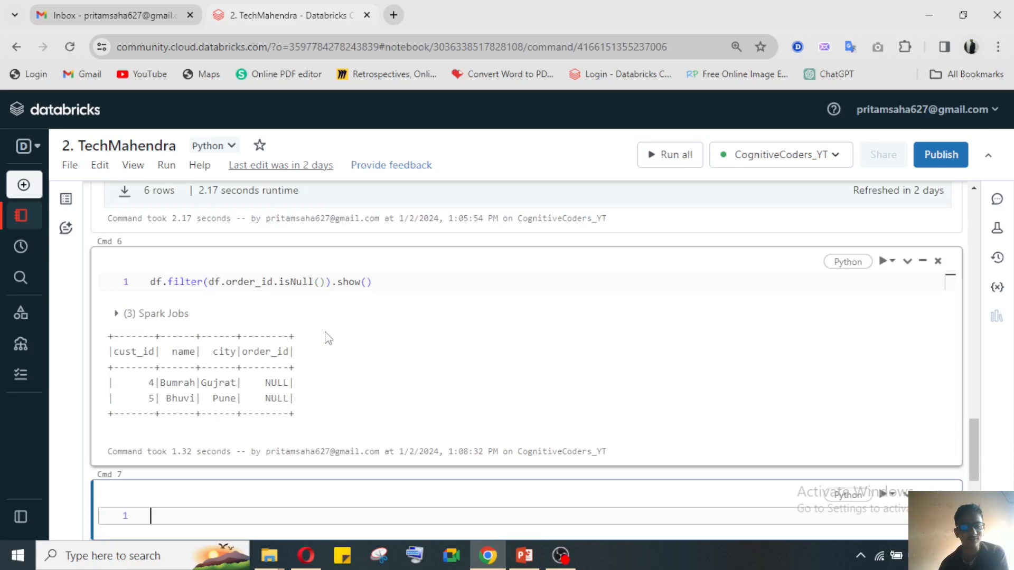
mouse_move(241, 372)
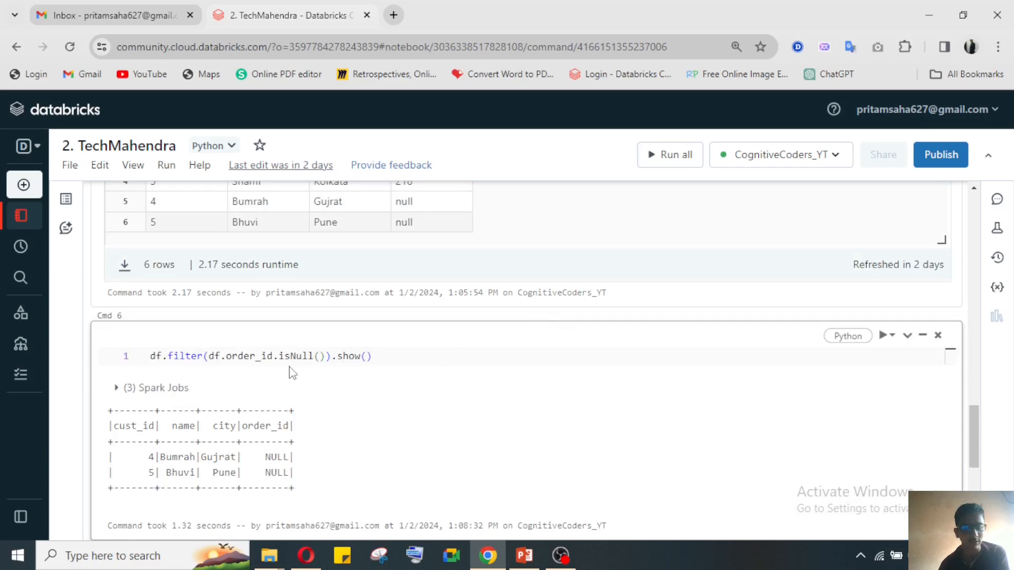
mouse_move(360, 390)
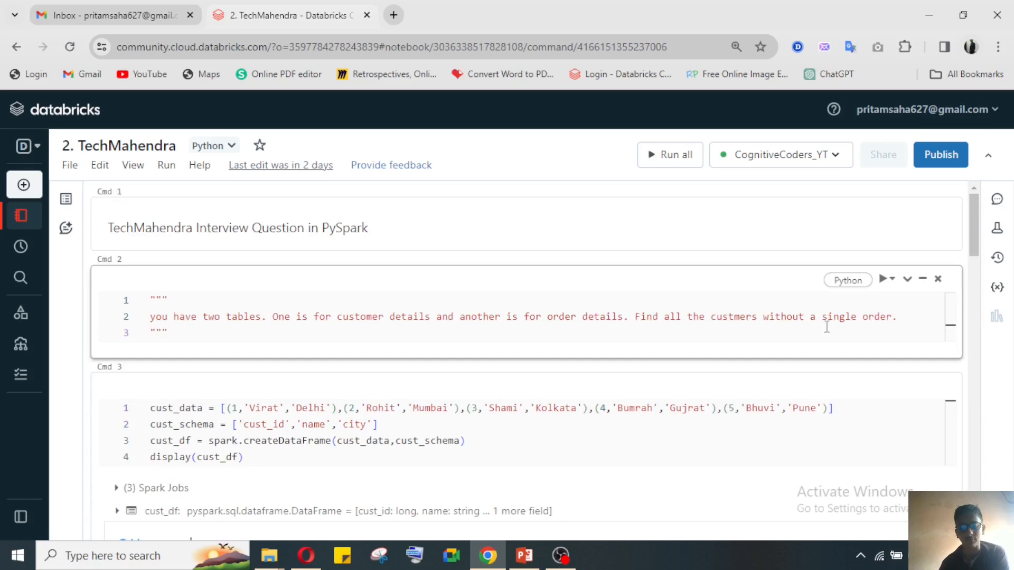
mouse_move(829, 339)
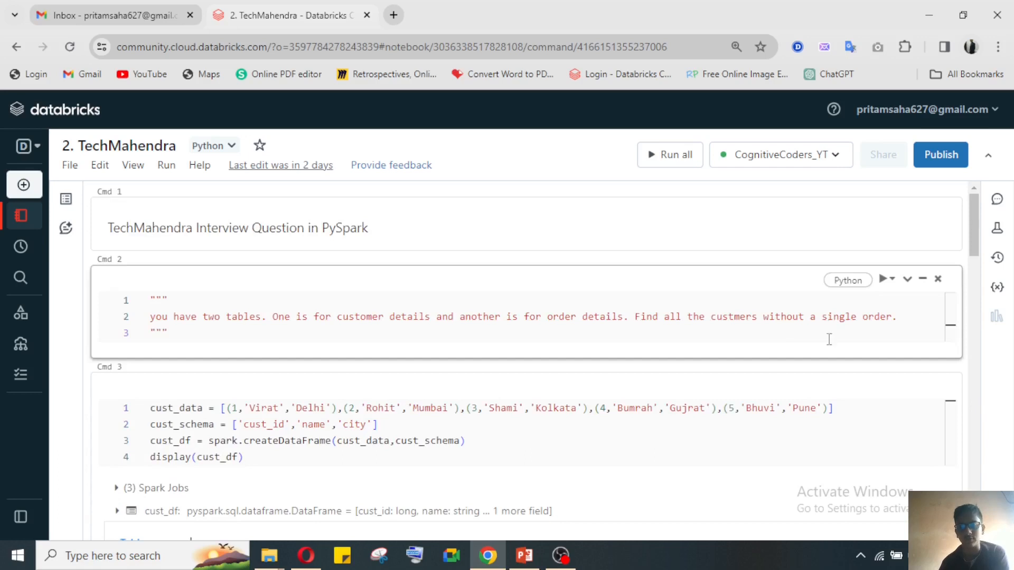
scroll("down", 3)
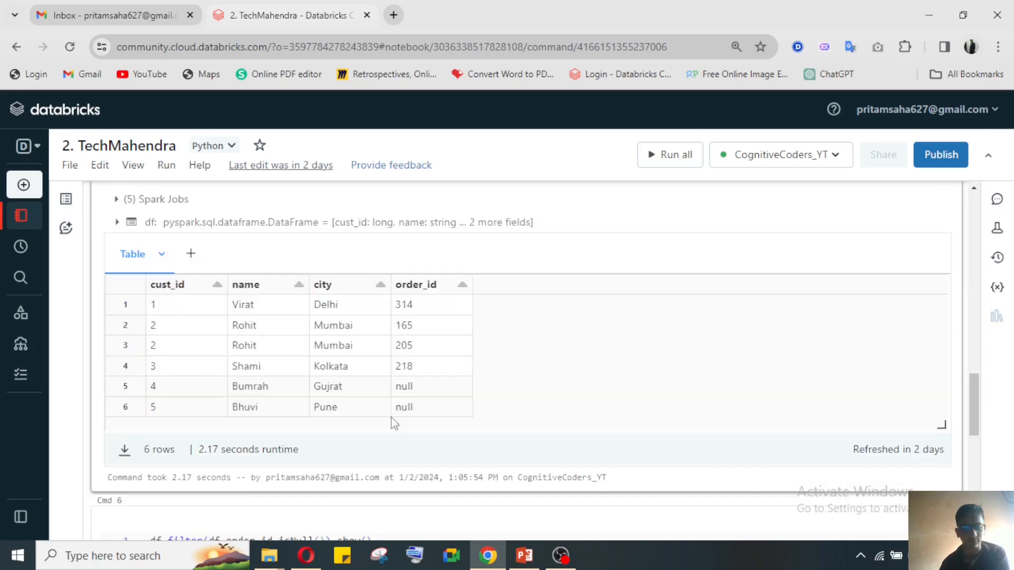
scroll("down", 3)
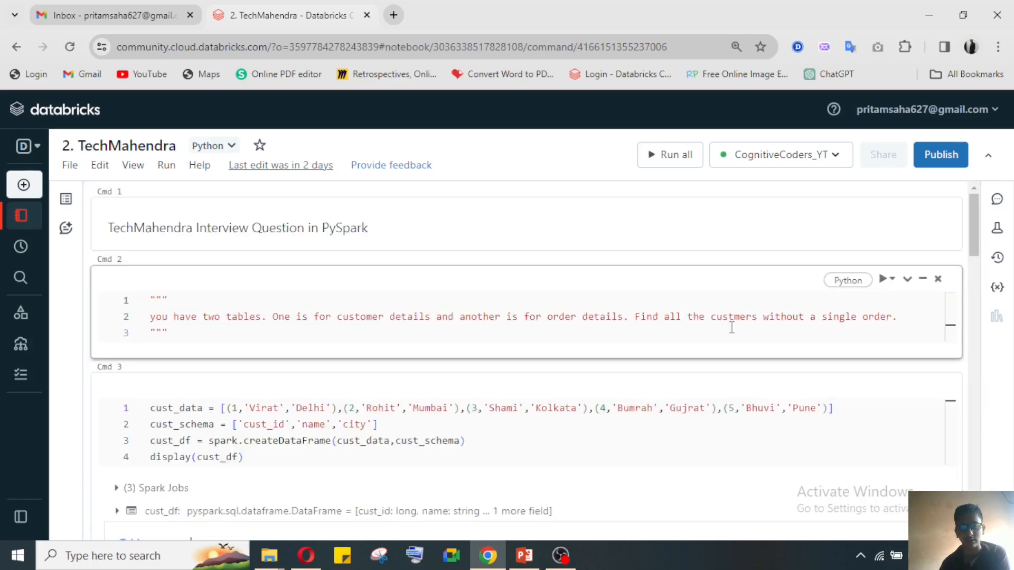
scroll("down", 3)
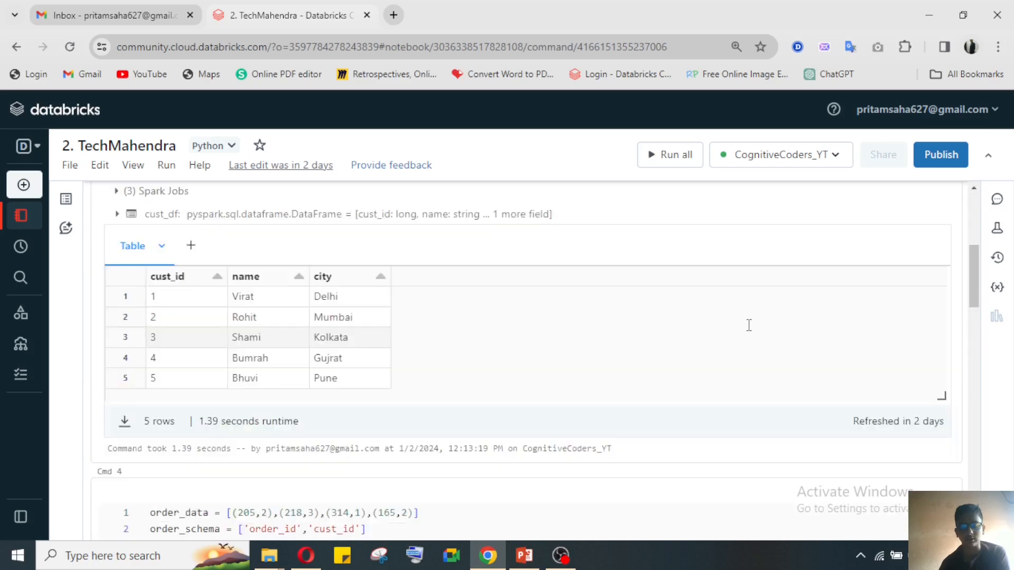
scroll("down", 3)
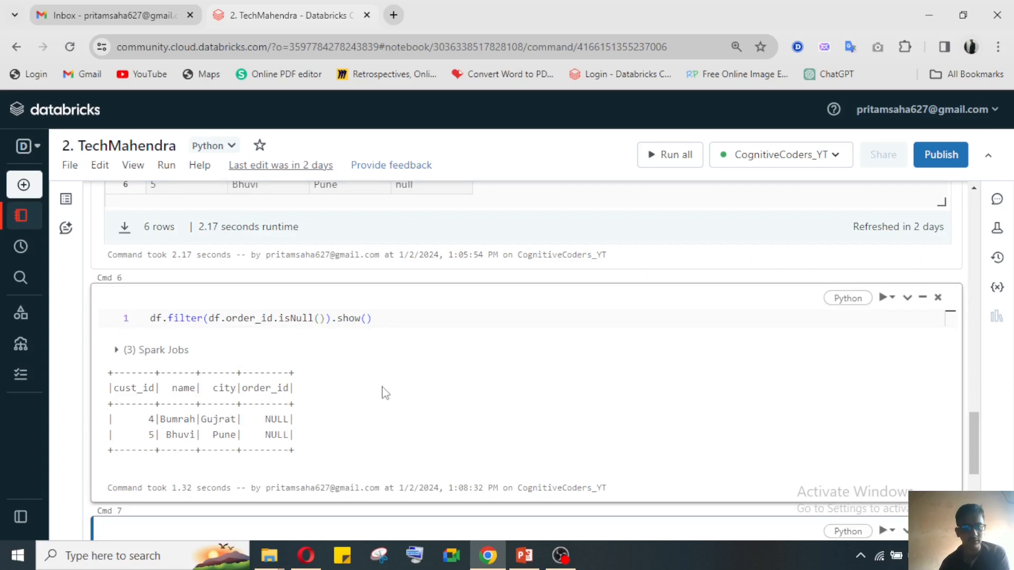
Add .select(df.name) before .show() in Cmd 6 and rerun it.
type("select.s")
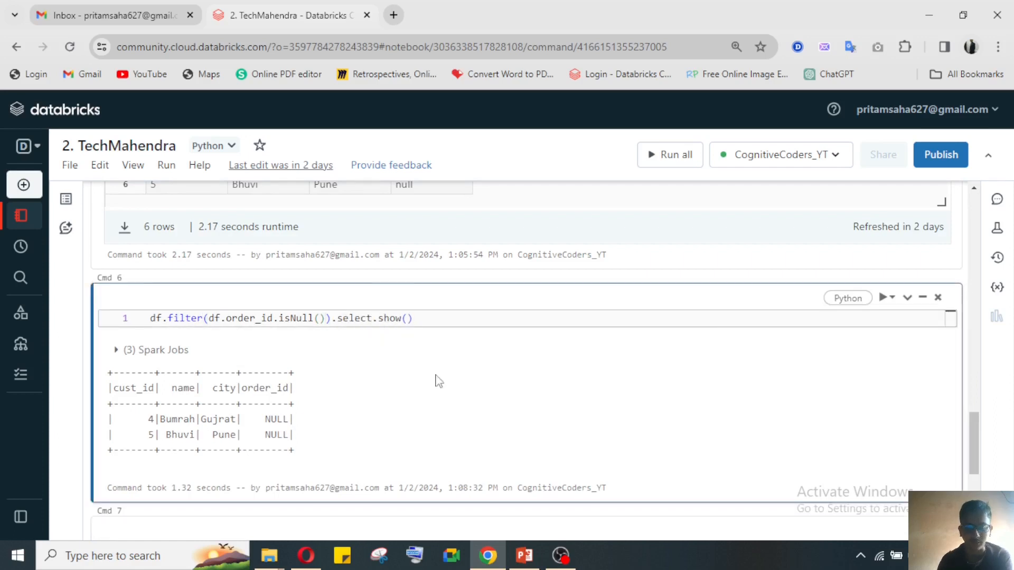
type("df)")
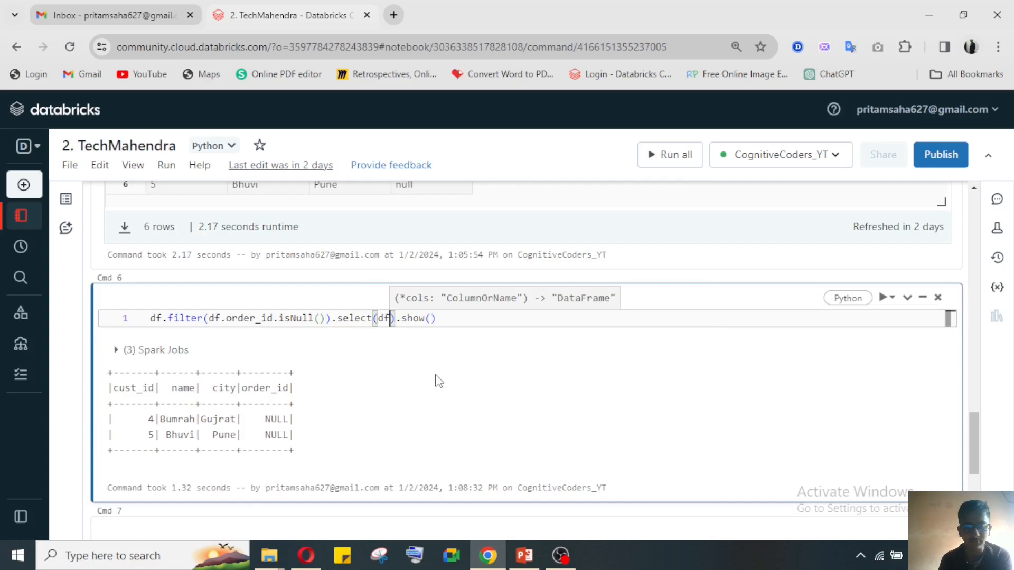
type(".name")
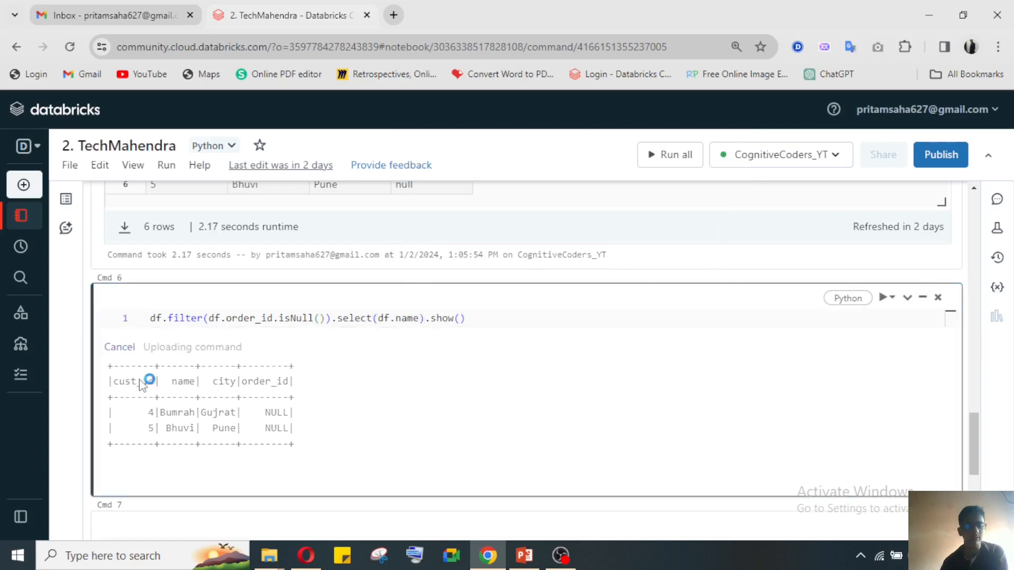
left_click(882, 297)
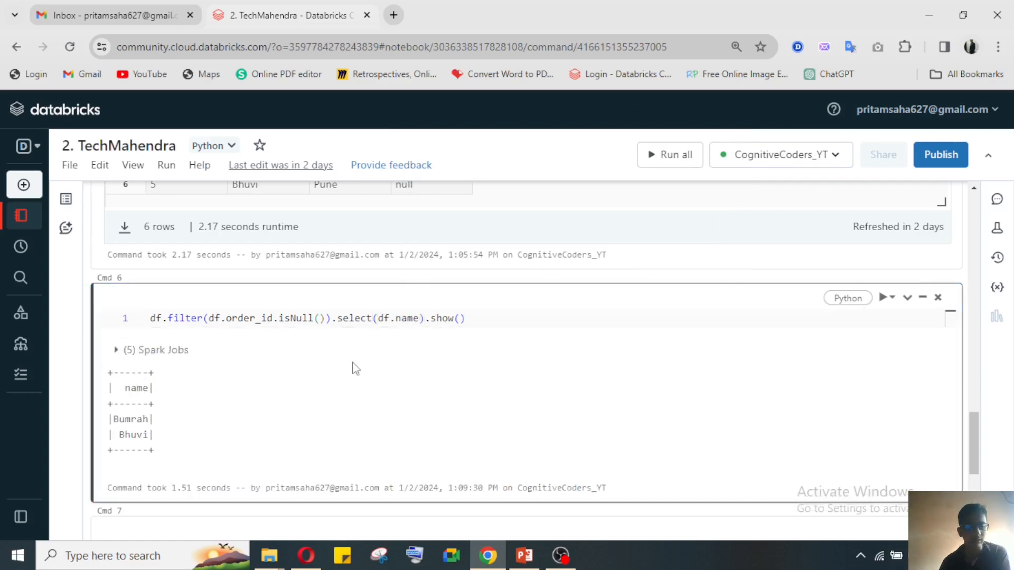
mouse_move(185, 435)
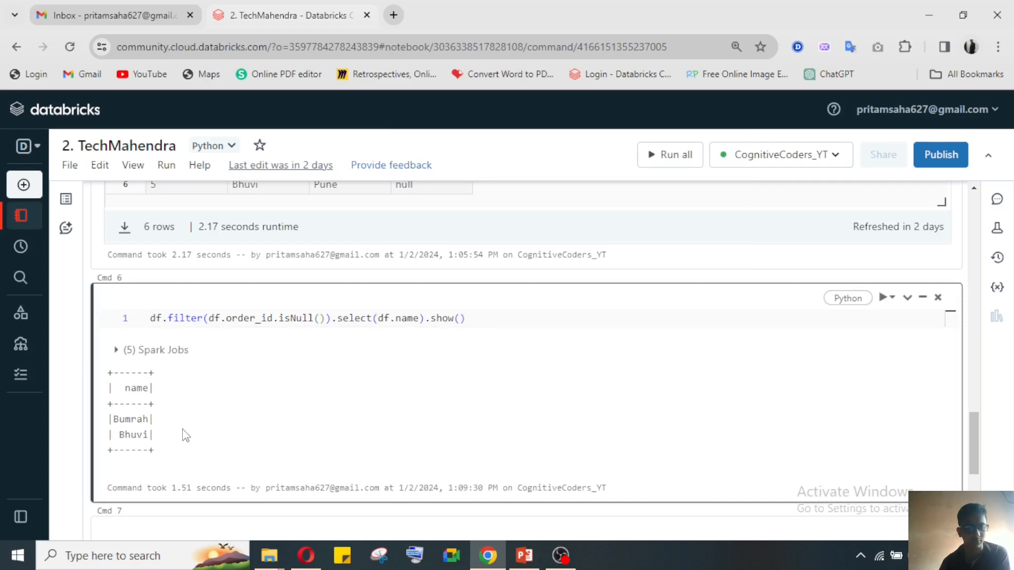
mouse_move(126, 420)
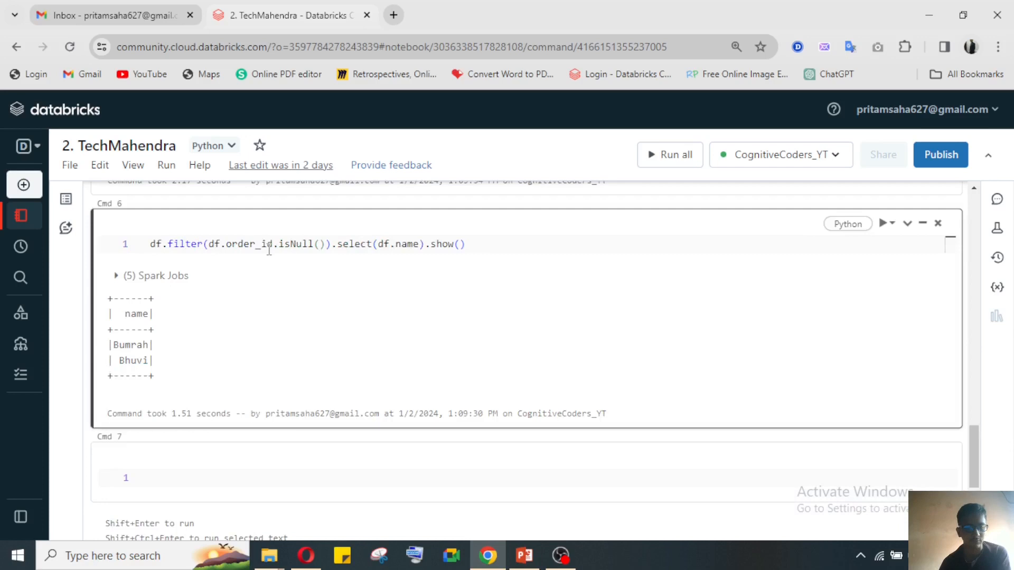
mouse_move(277, 270)
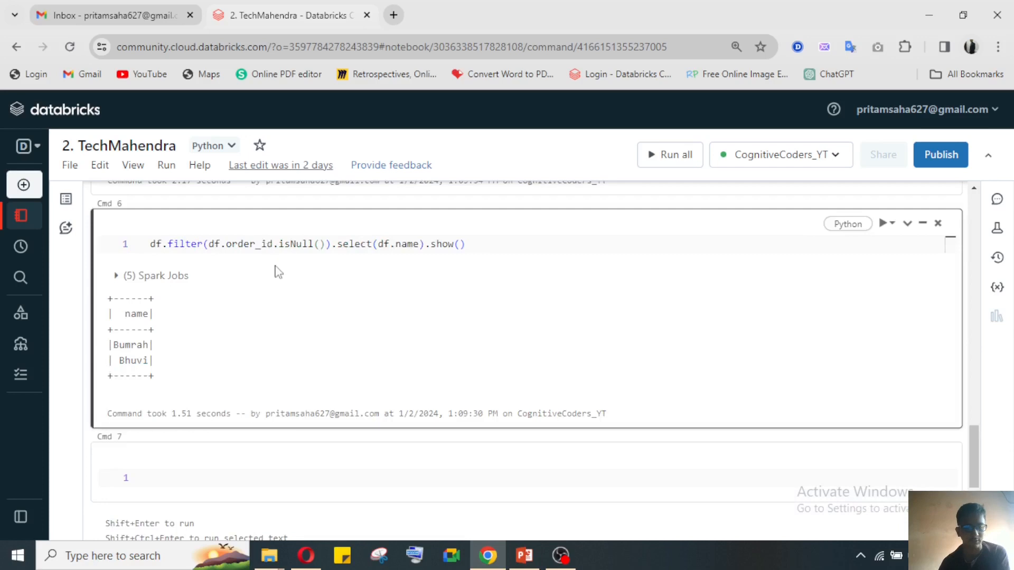
mouse_move(380, 272)
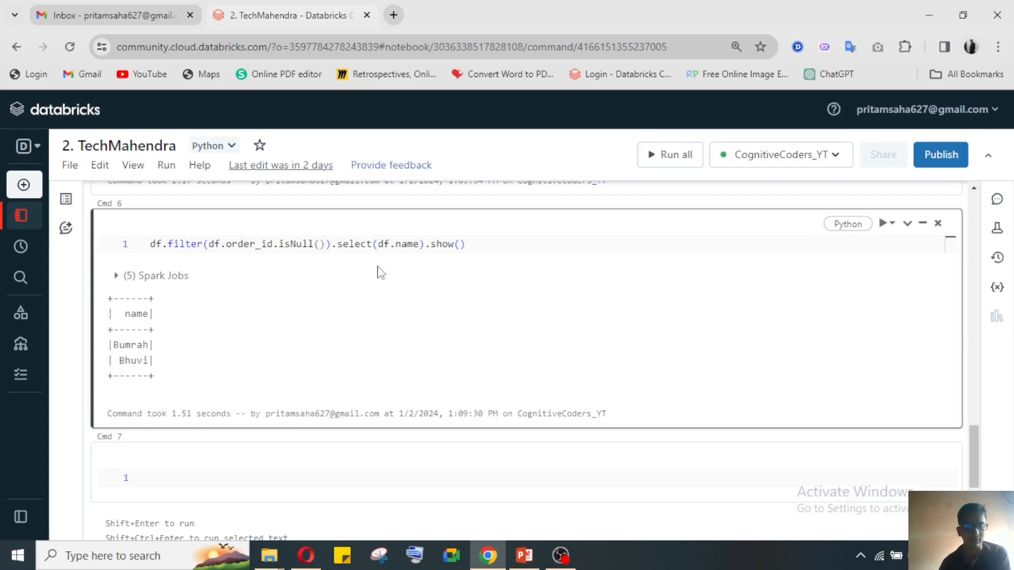
mouse_move(350, 316)
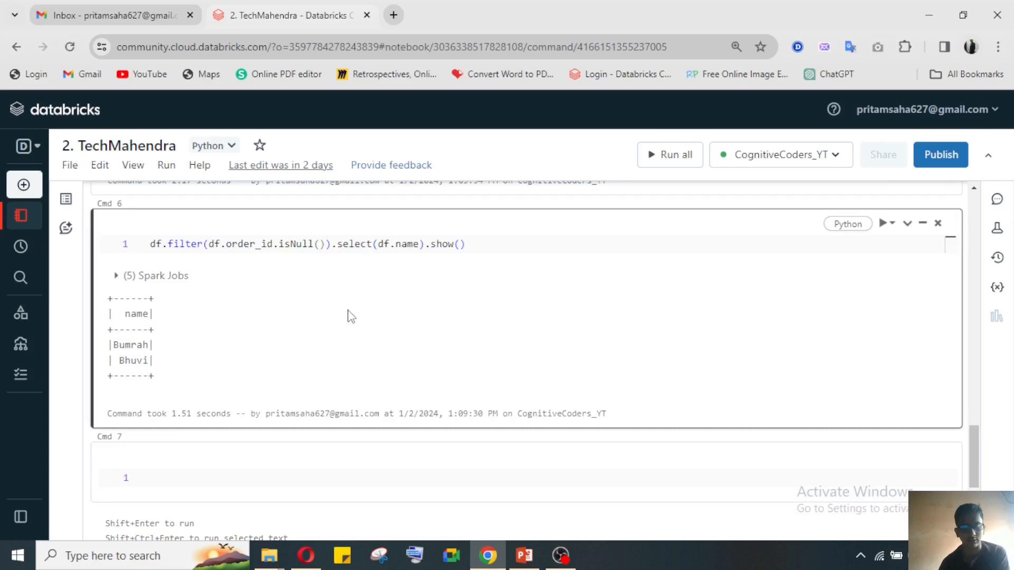
mouse_move(367, 353)
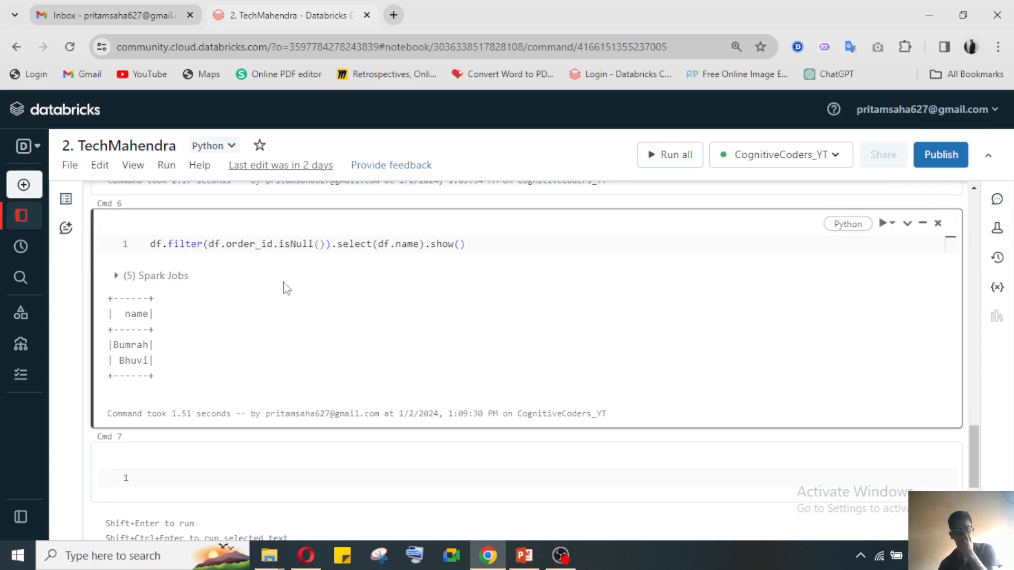
mouse_move(348, 361)
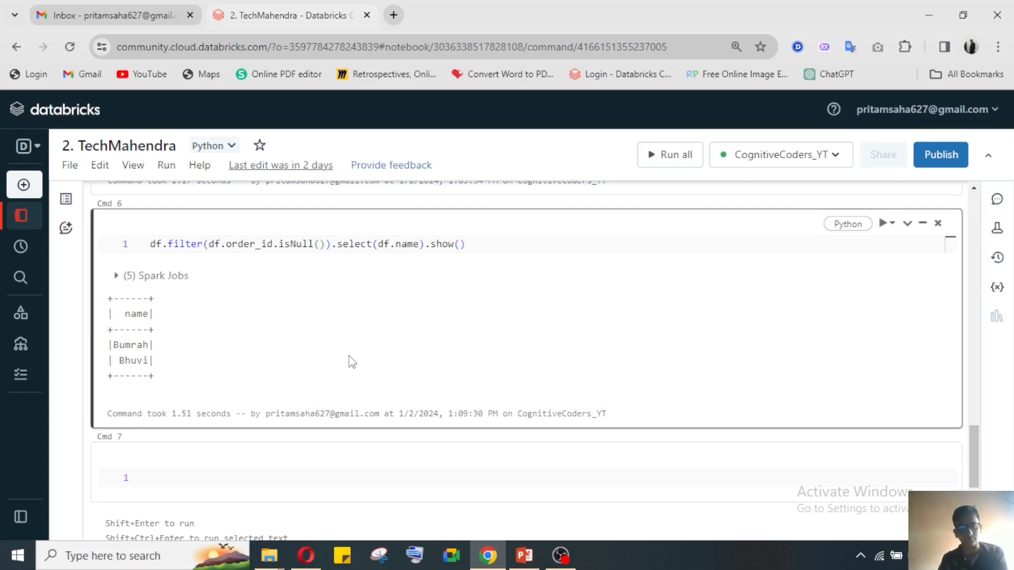
mouse_move(369, 359)
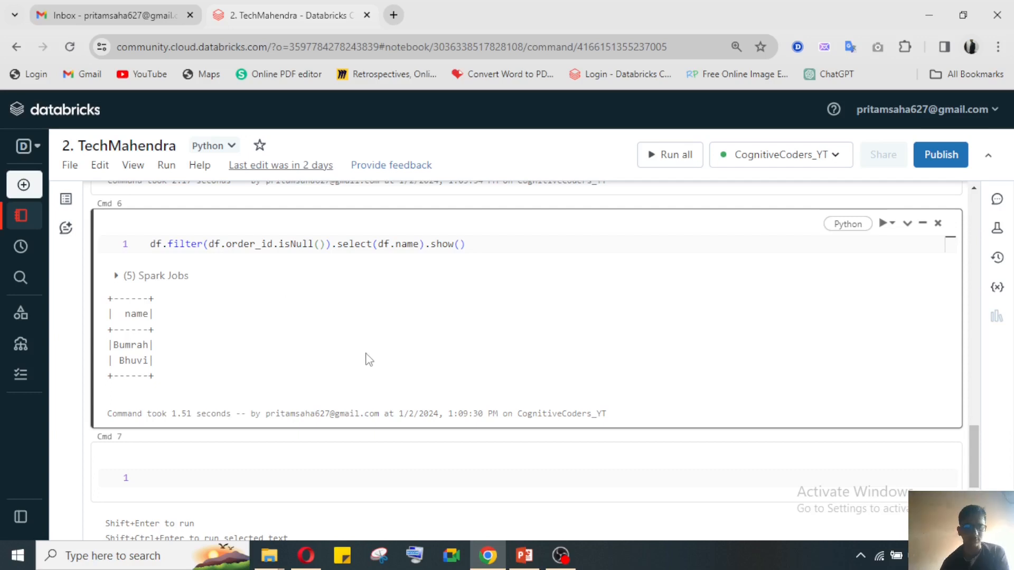
mouse_move(267, 218)
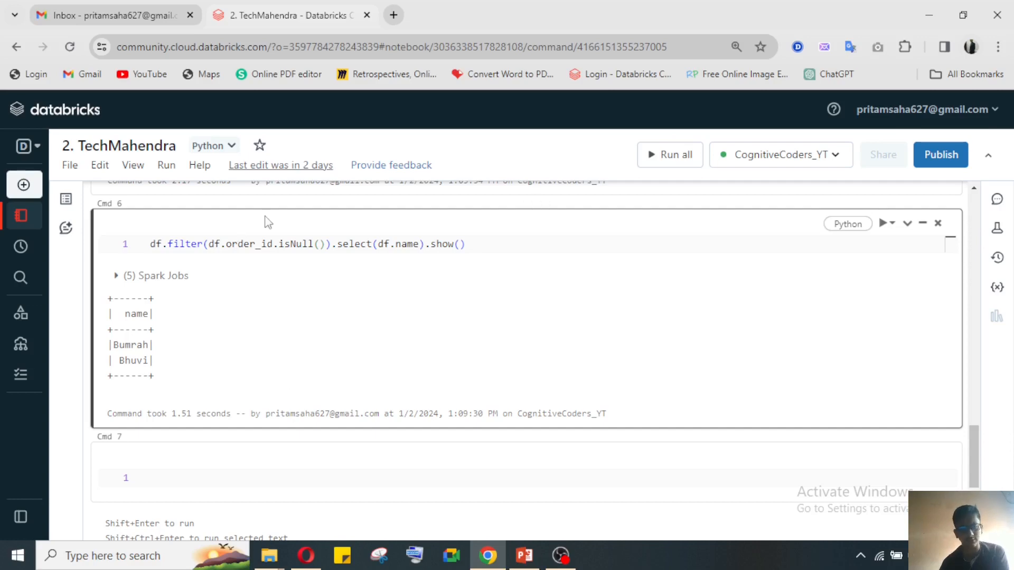
mouse_move(359, 233)
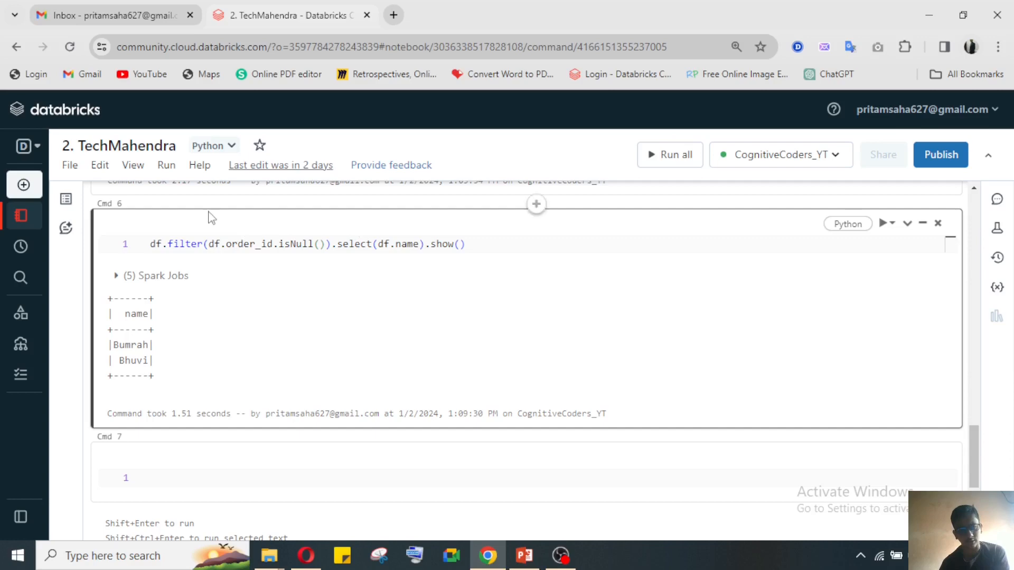
mouse_move(488, 353)
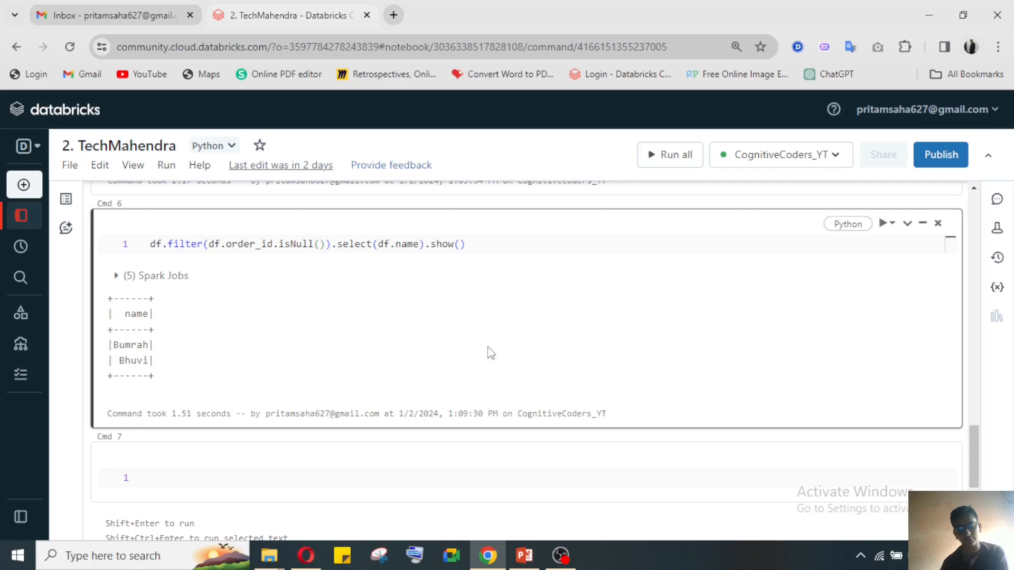
scroll("down", 3)
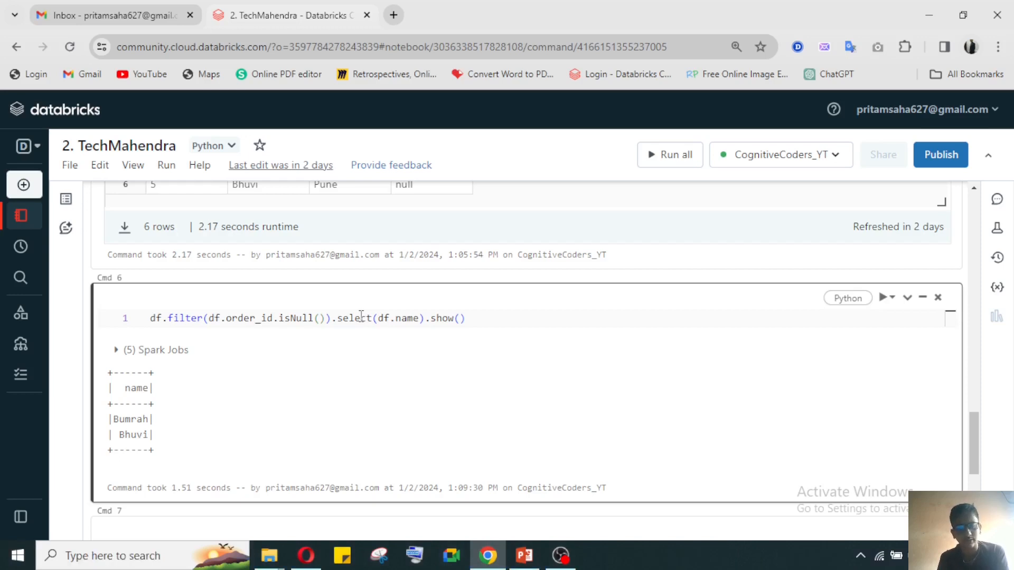
mouse_move(378, 296)
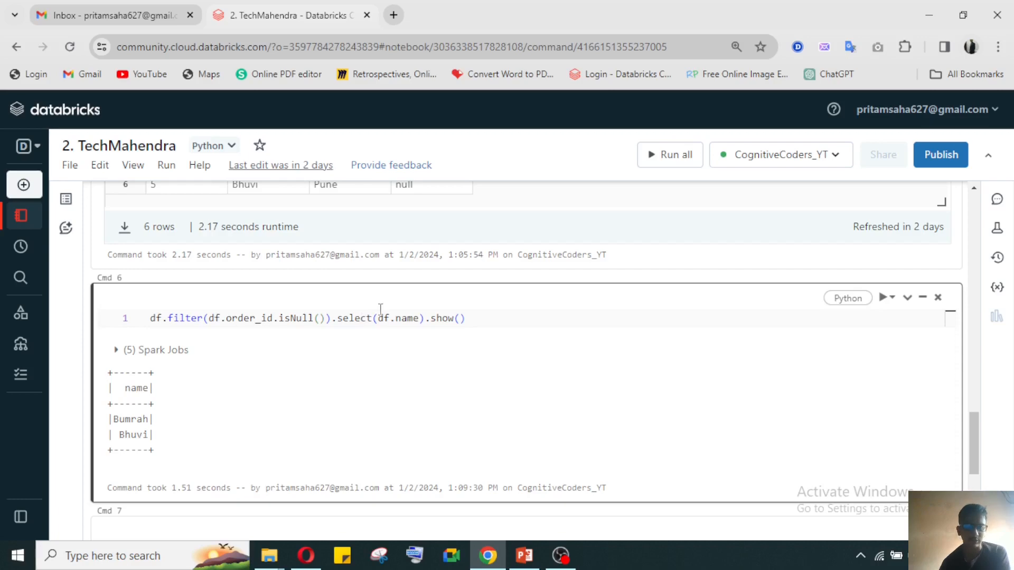
mouse_move(279, 423)
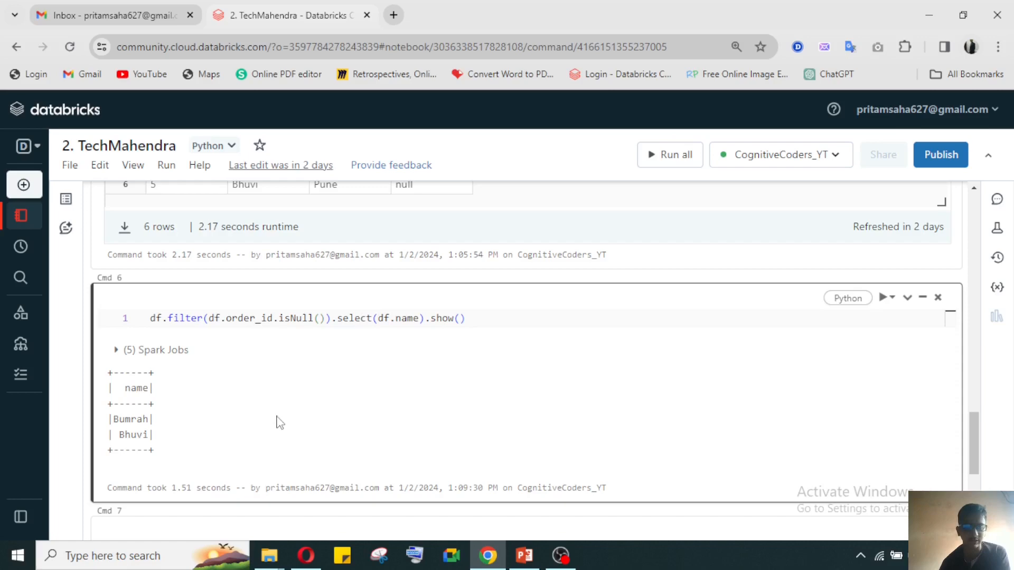
mouse_move(418, 397)
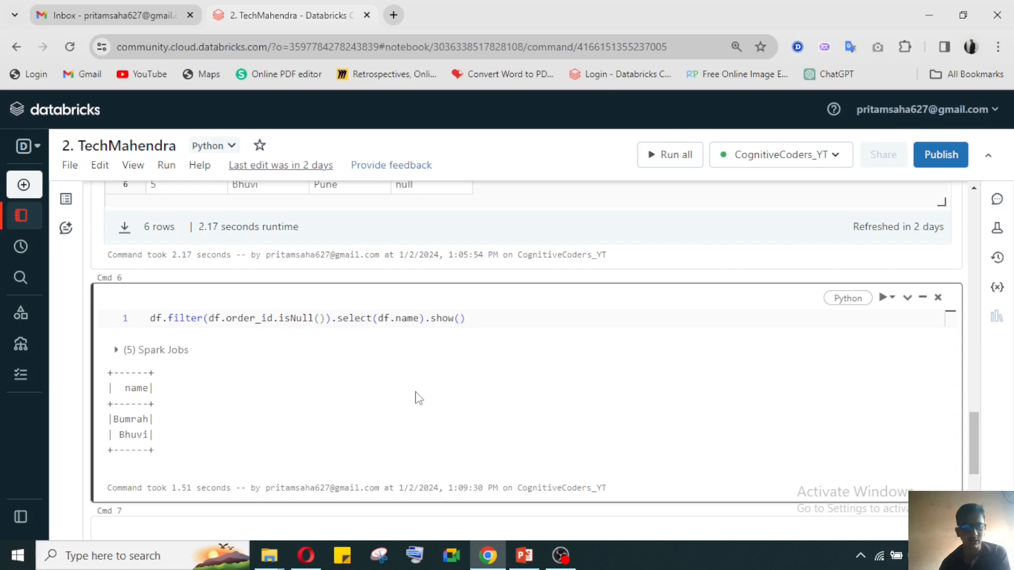
mouse_move(282, 357)
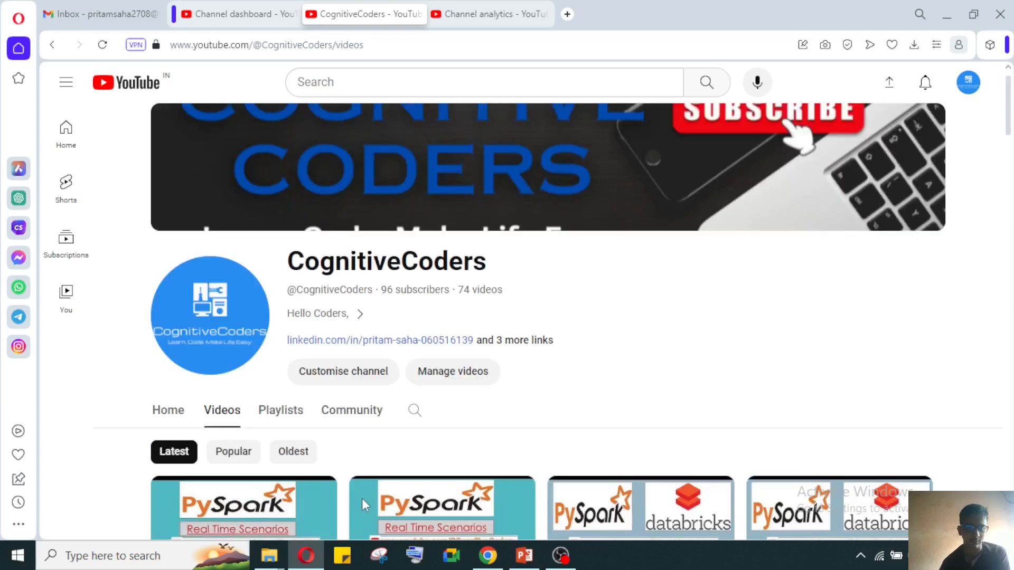
Scroll the CognitiveCoders Videos page down to the grid of recent uploads.
scroll("down", 3)
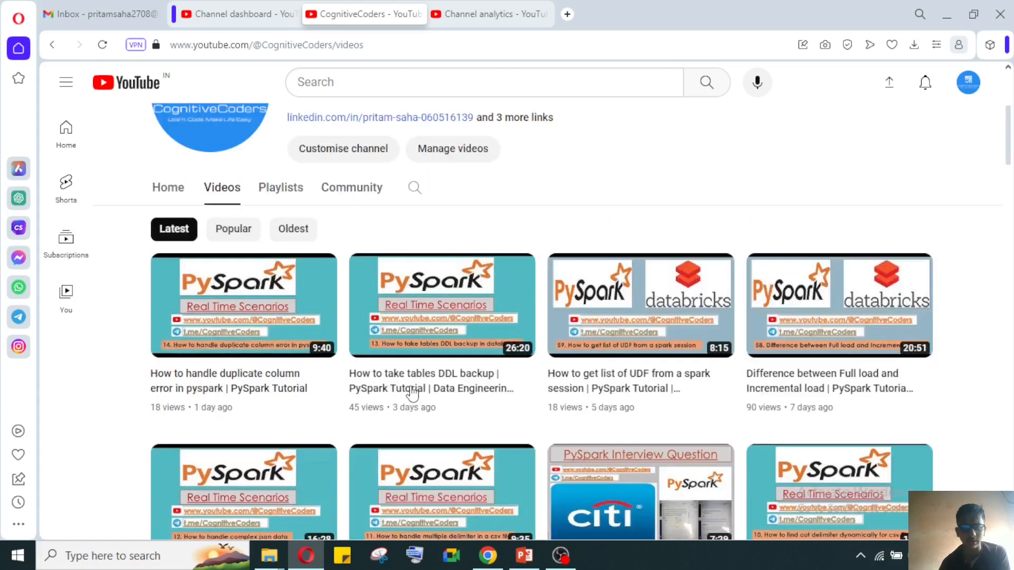
mouse_move(951, 424)
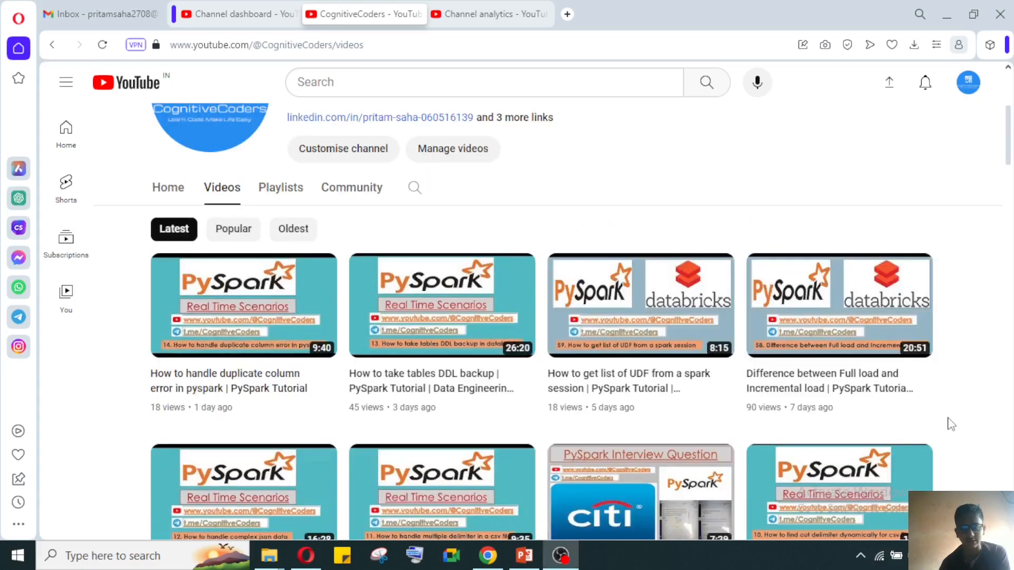
mouse_move(94, 401)
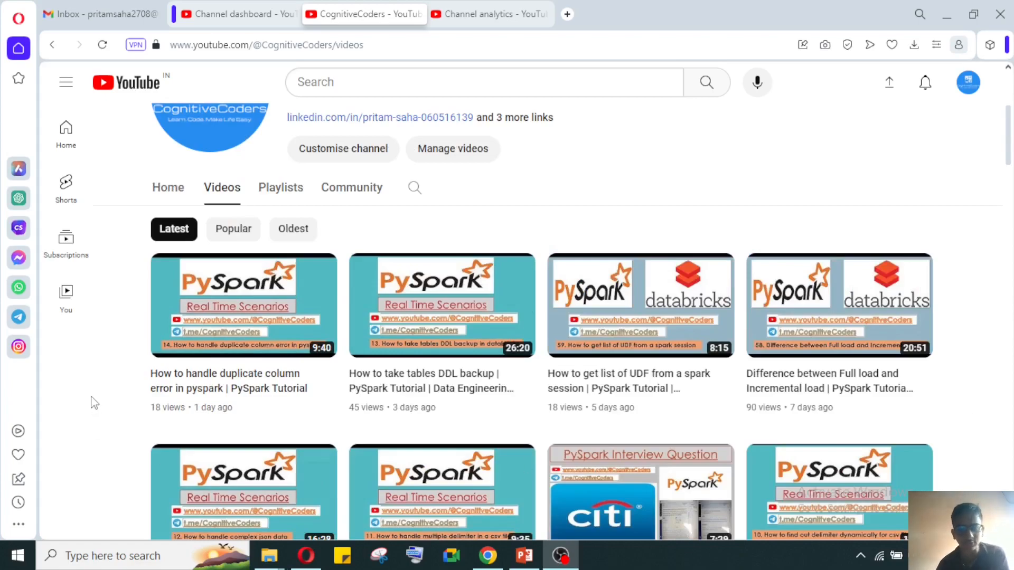